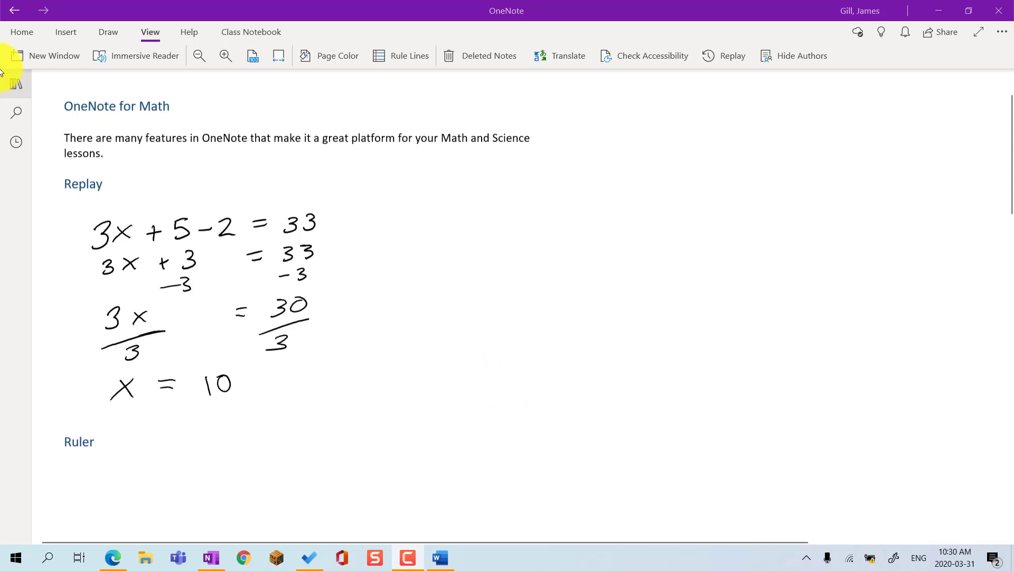
# Collapse and re-expand the View ribbon, then replay the handwritten equation solution
pyautogui.click(150, 32)
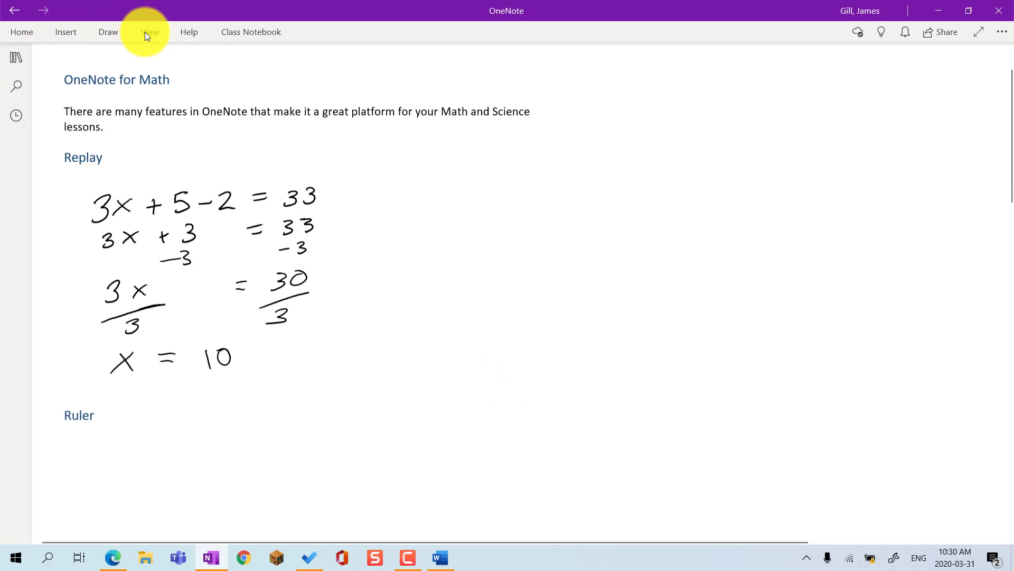
pyautogui.click(149, 32)
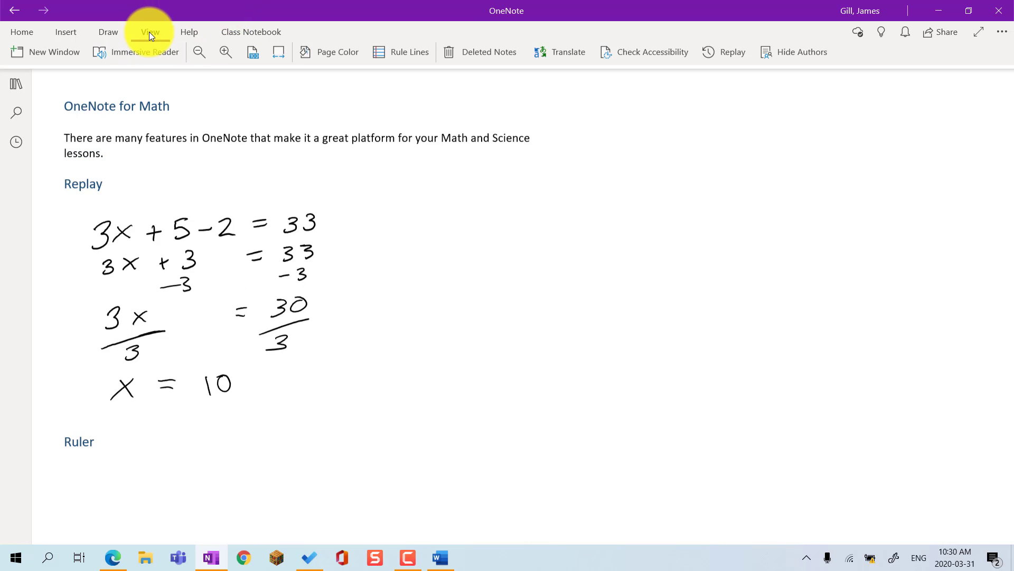
pyautogui.moveTo(732, 55)
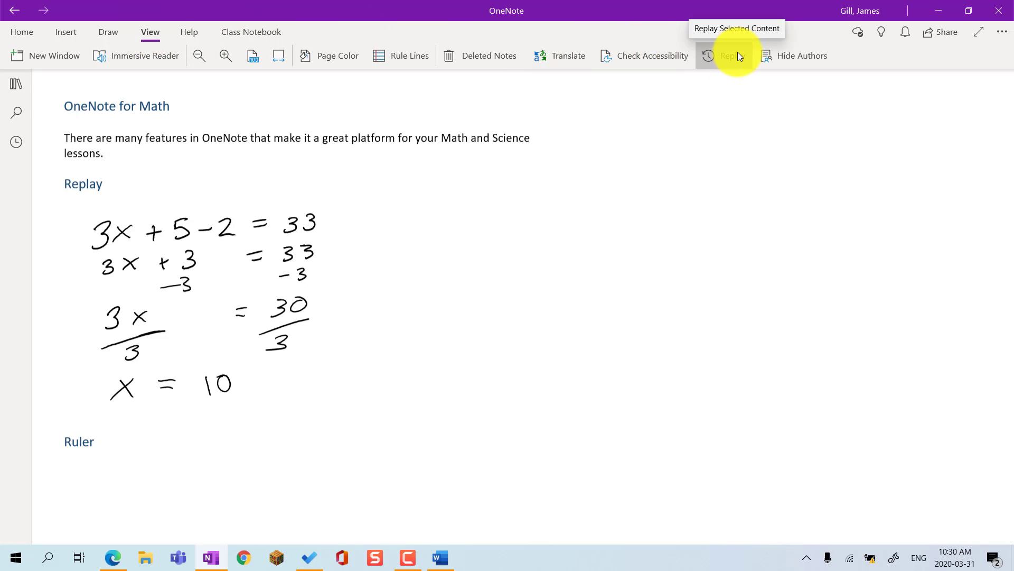
pyautogui.click(723, 55)
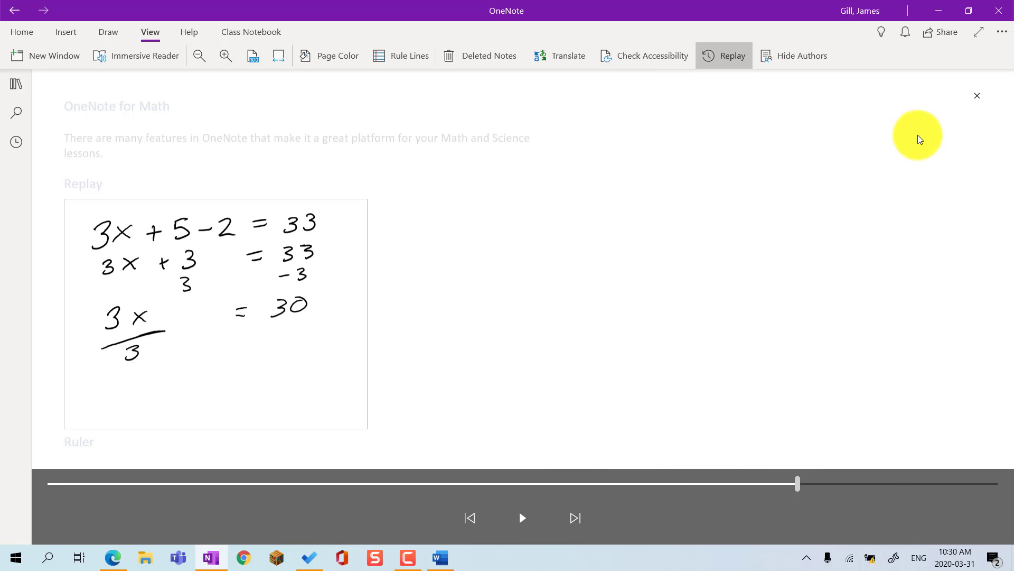
# Draw crossing vertical and angled dark blue lines along the ruler, then put the ruler away
pyautogui.click(977, 95)
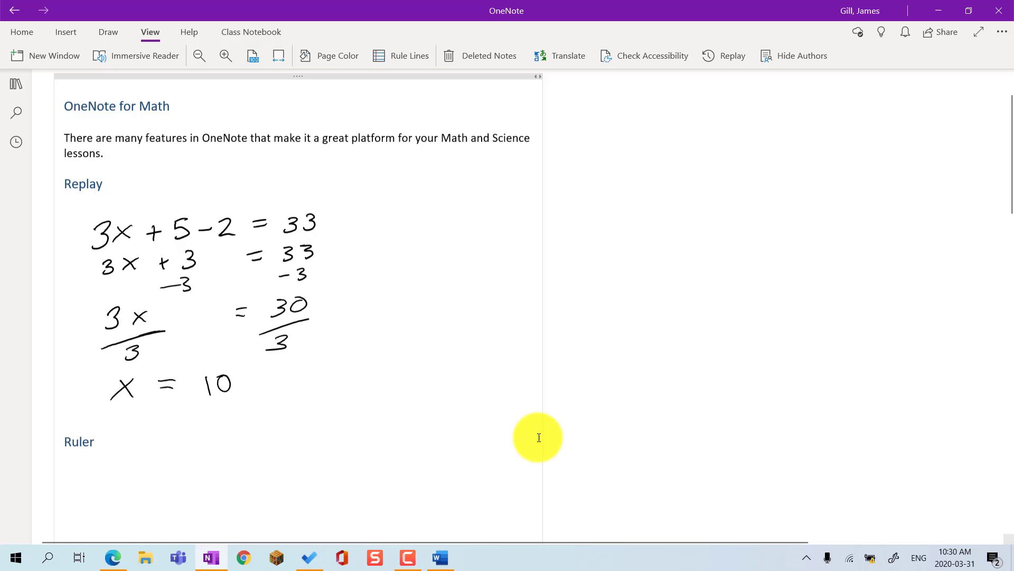
pyautogui.scroll(-3)
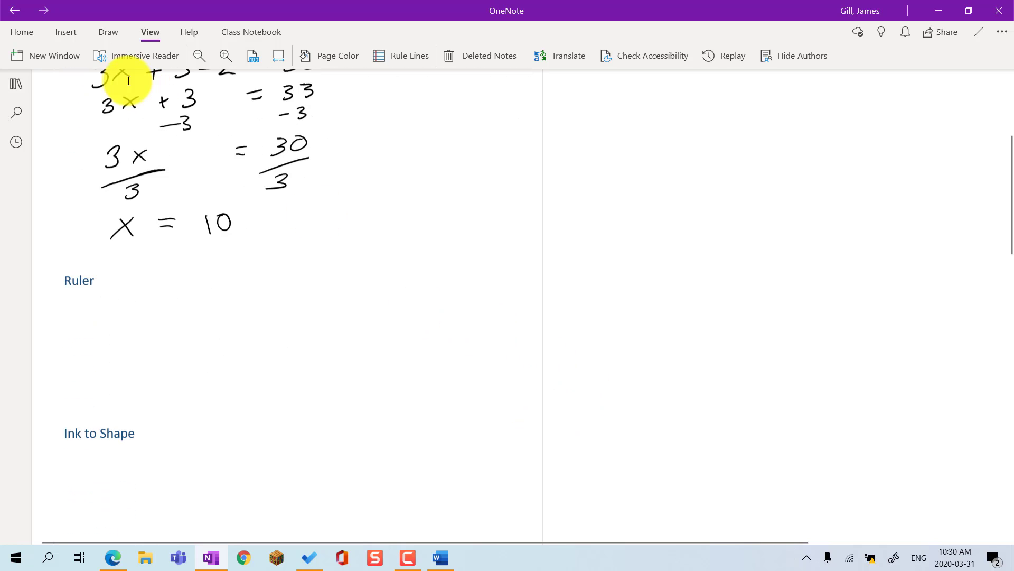
pyautogui.click(108, 32)
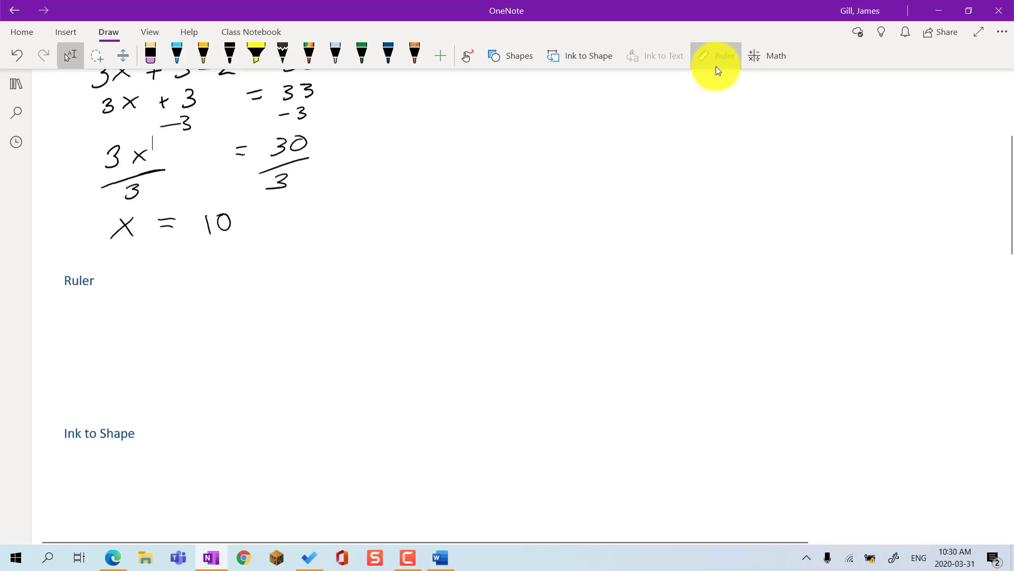
pyautogui.click(723, 55)
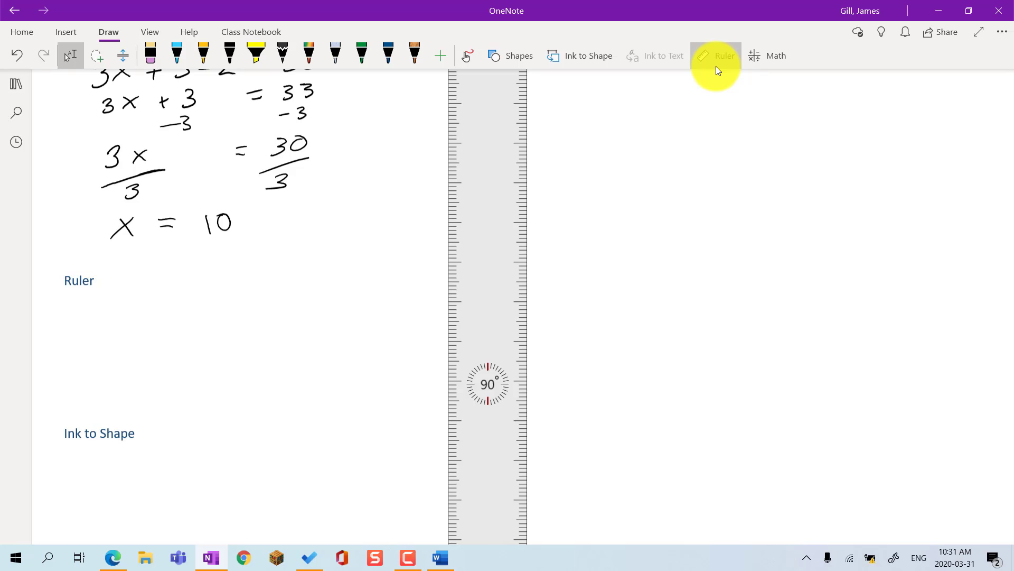
pyautogui.click(388, 55)
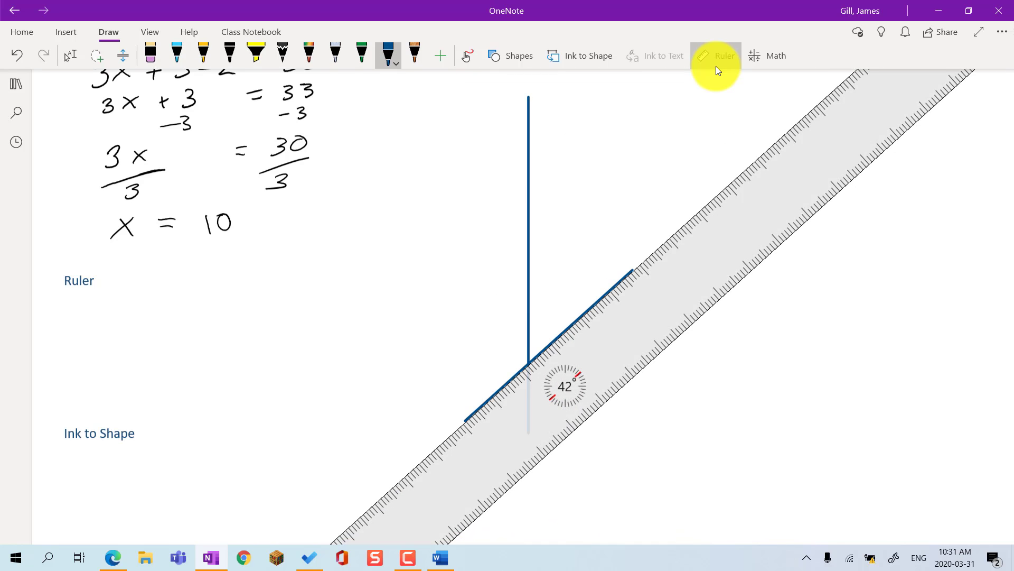
pyautogui.moveTo(69, 55)
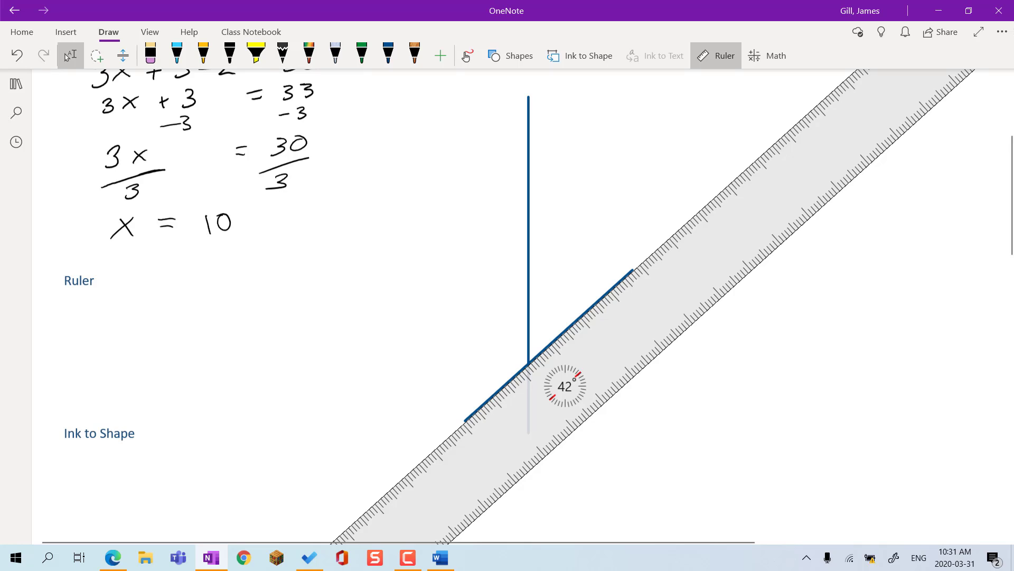
pyautogui.moveTo(707, 86)
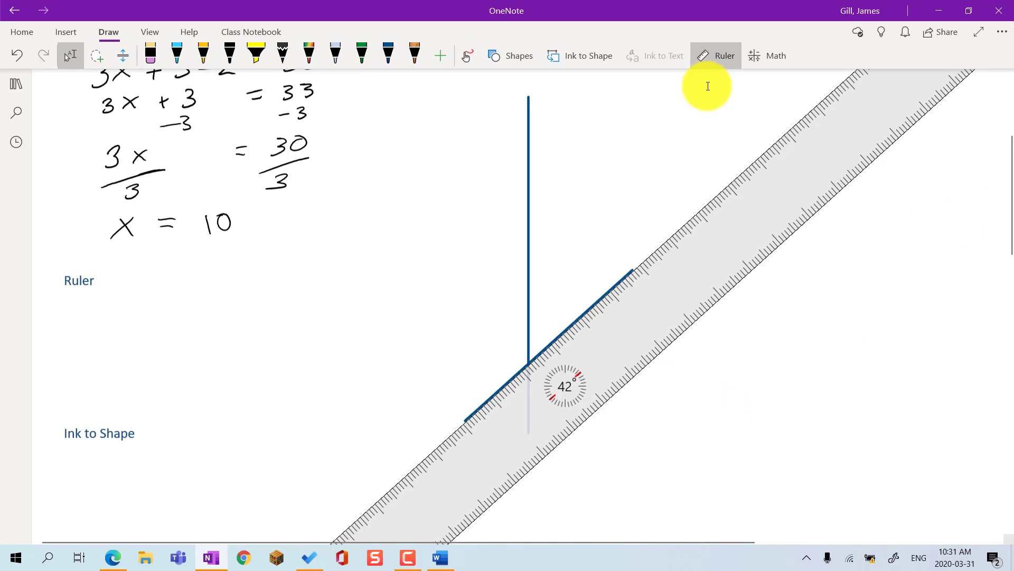
pyautogui.click(716, 55)
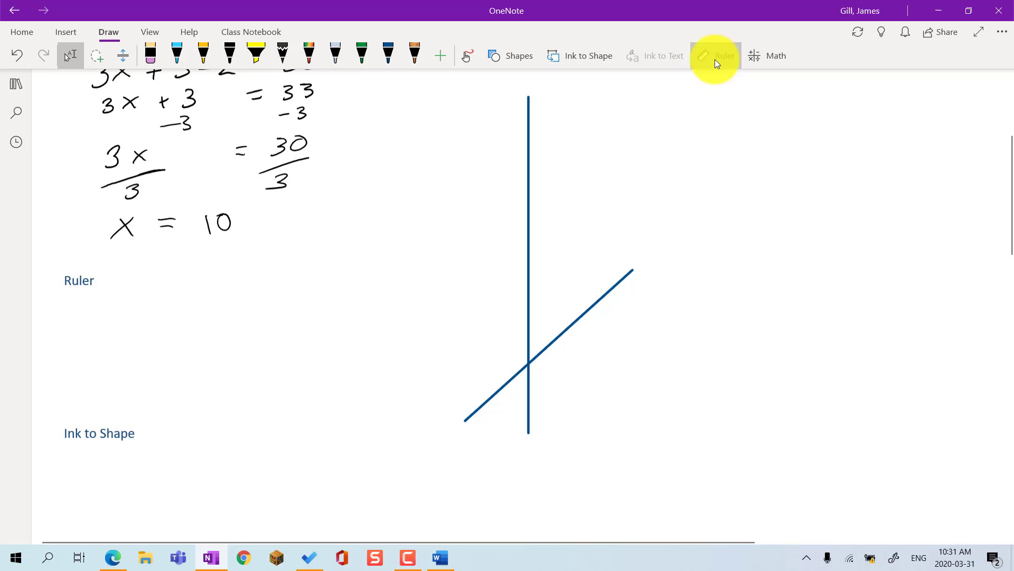
# Enable Ink to Shape and sketch a triangle, rectangle and ellipse in blue
pyautogui.scroll(-3)
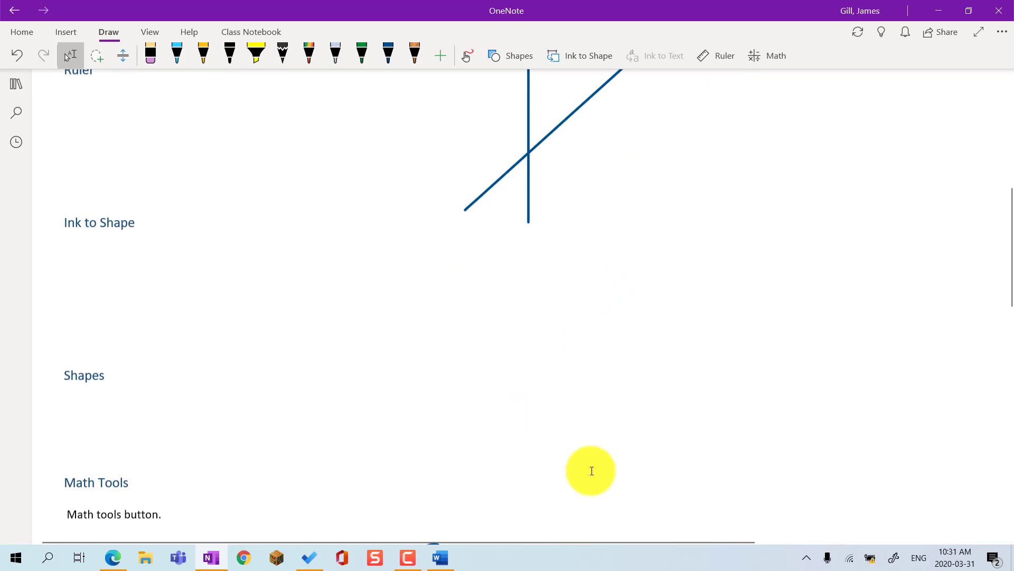
pyautogui.moveTo(547, 467)
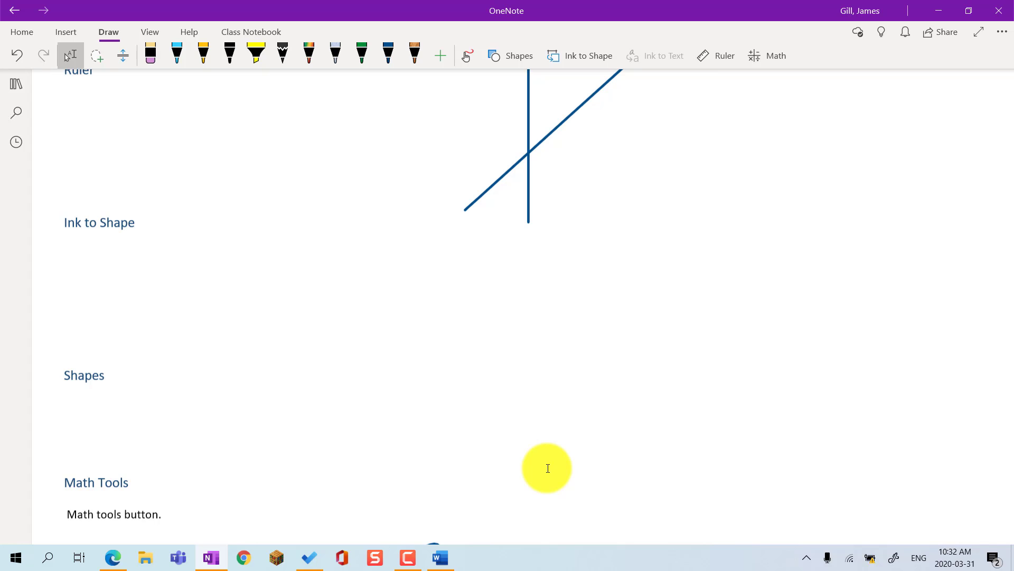
pyautogui.click(579, 55)
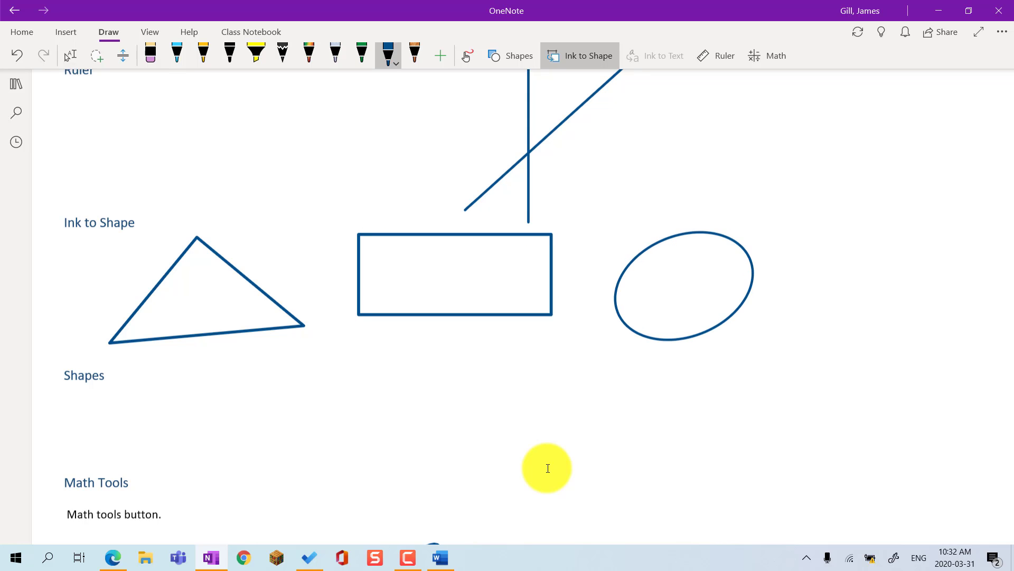
pyautogui.scroll(-3)
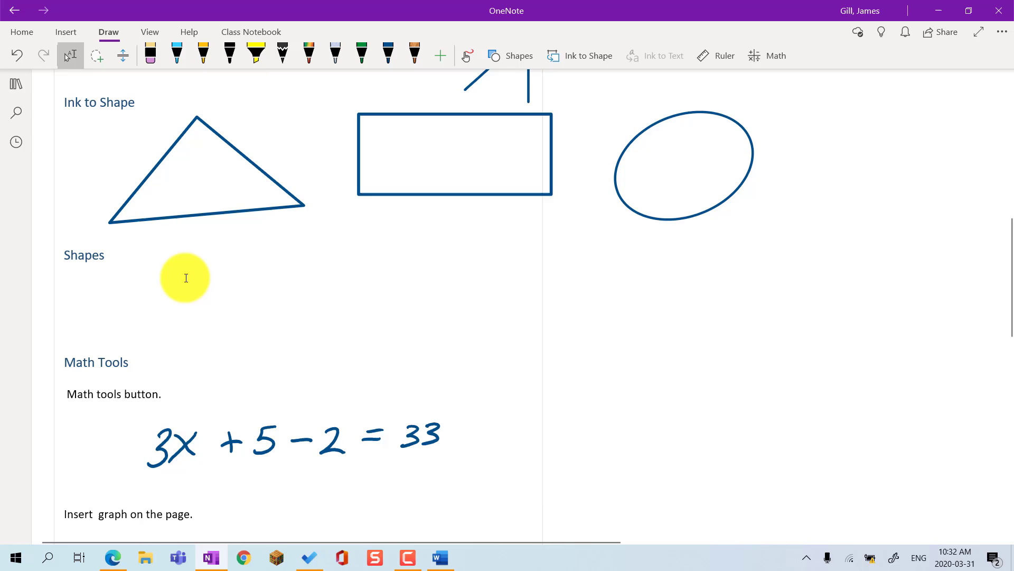
# Insert an arrow, a rectangle and four-quadrant graph axes below the Shapes heading
pyautogui.click(873, 263)
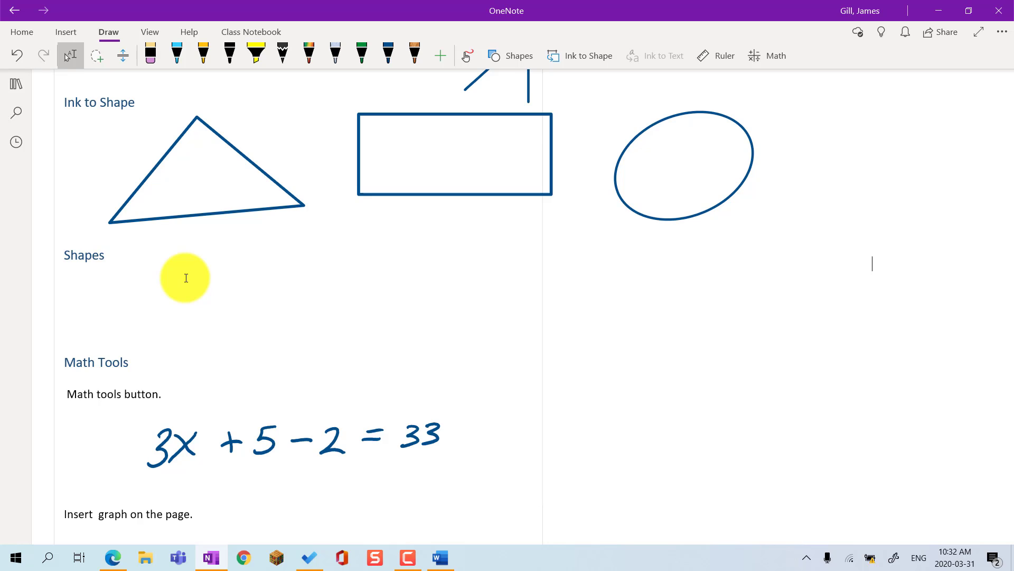
pyautogui.click(510, 55)
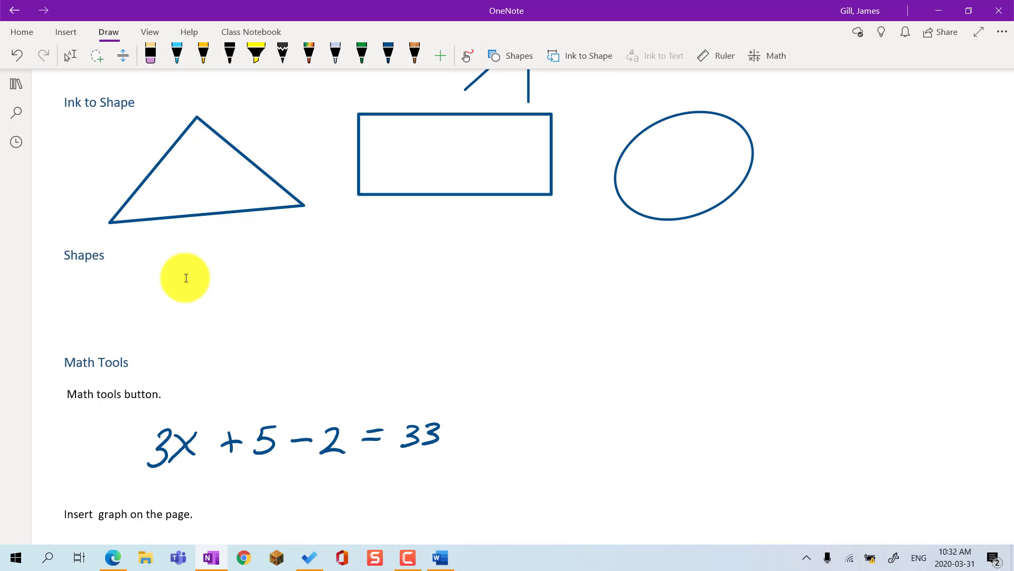
pyautogui.click(511, 55)
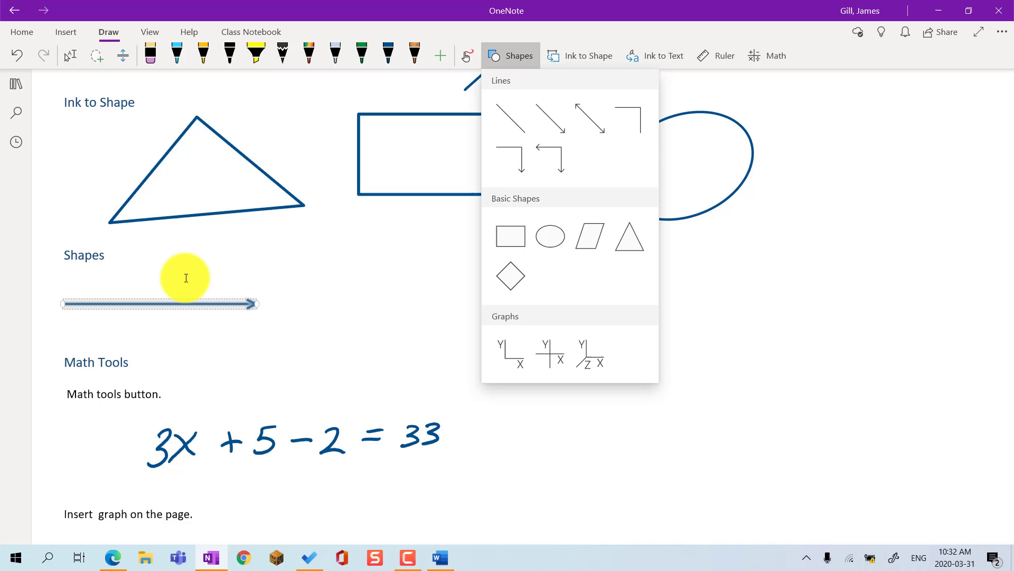
pyautogui.click(511, 236)
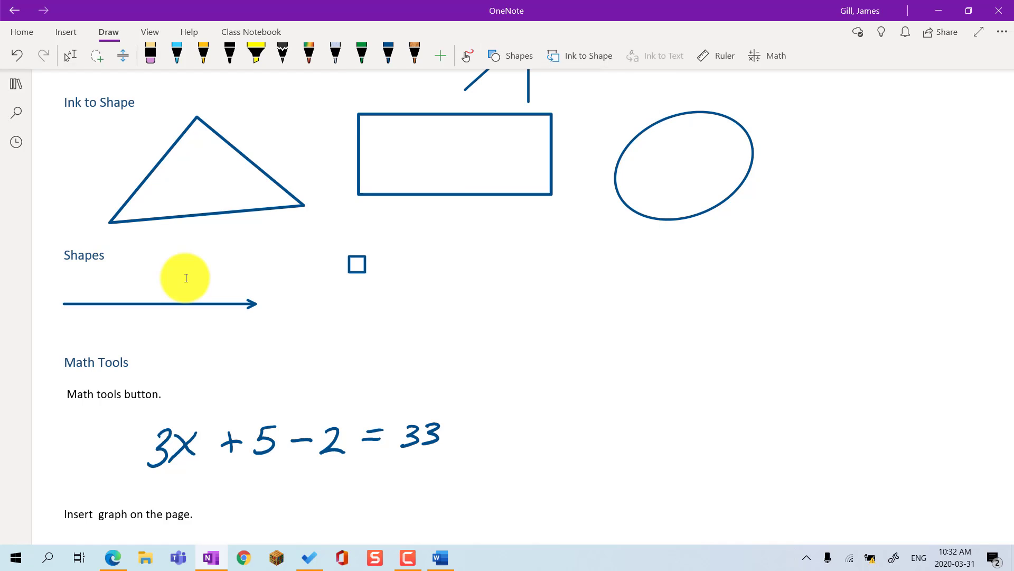
pyautogui.click(357, 264)
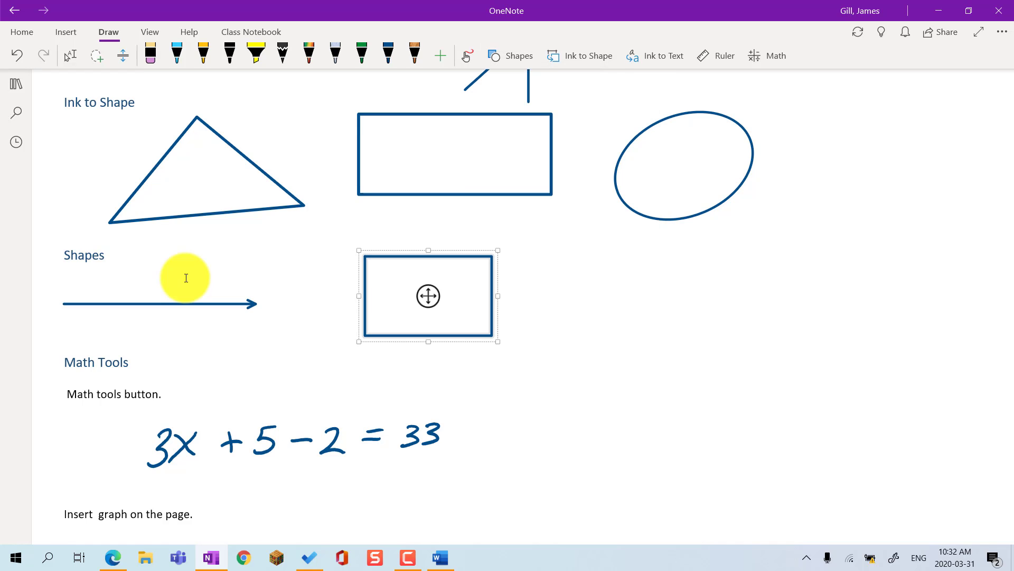
pyautogui.click(511, 55)
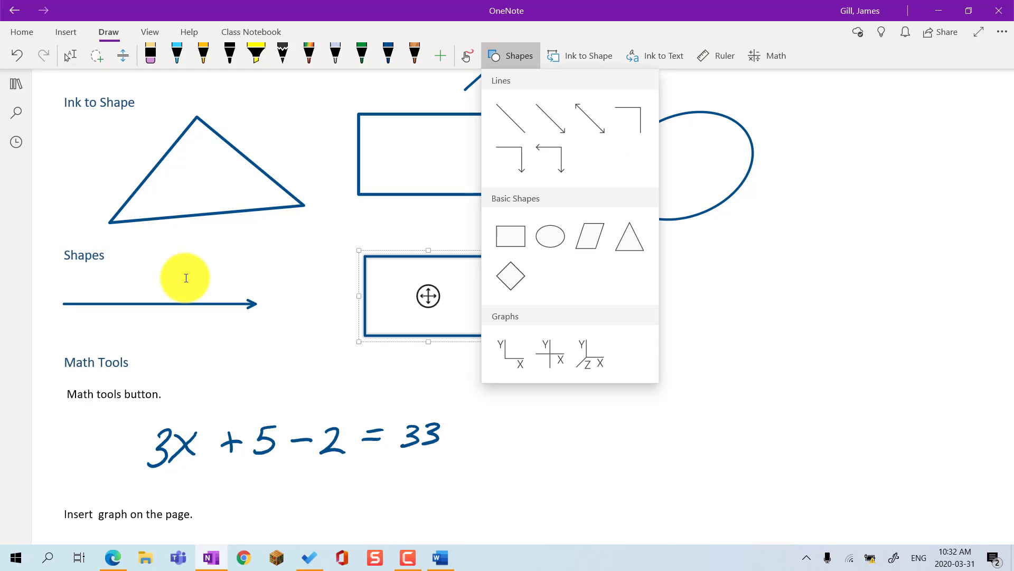
pyautogui.moveTo(246, 434)
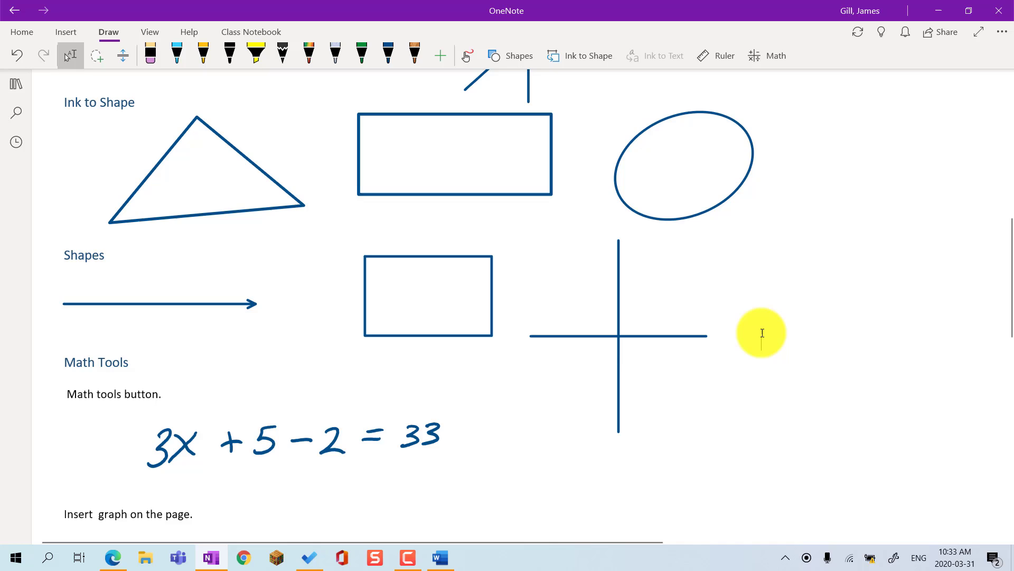
pyautogui.scroll(-3)
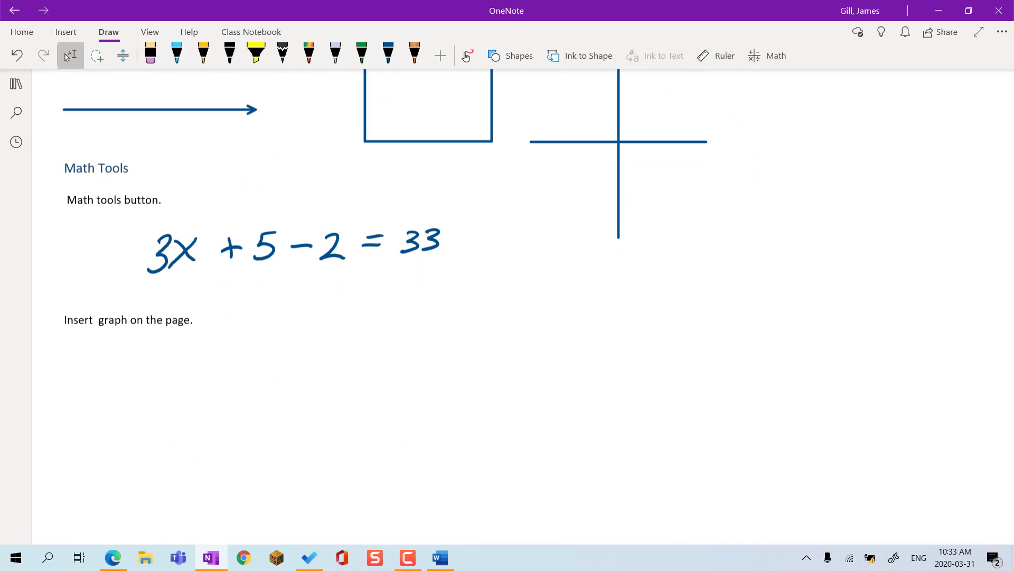
# Lasso-select the handwritten equation 3x + 5 − 2 = 33 and open Math tools
pyautogui.click(761, 149)
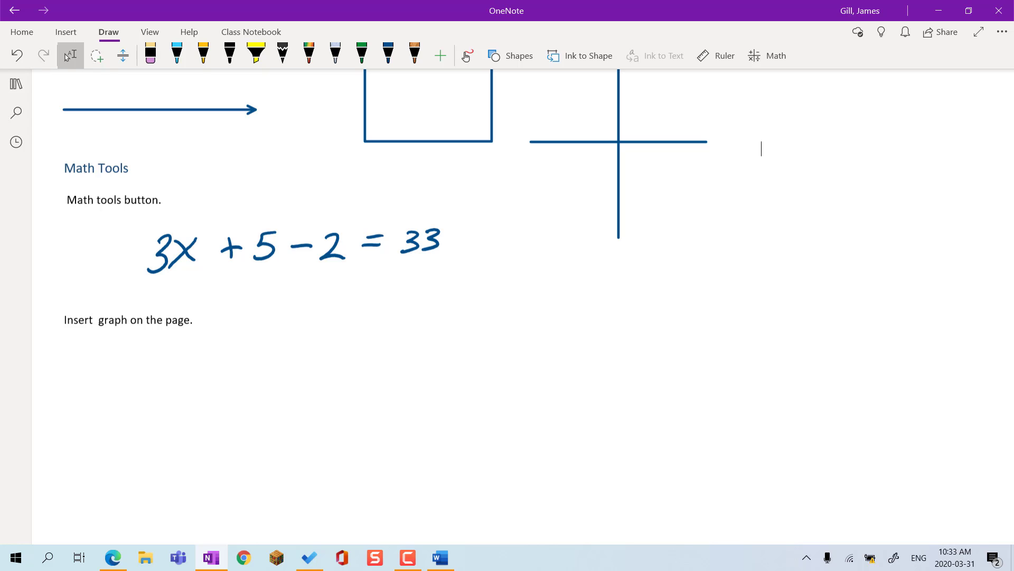
pyautogui.click(96, 55)
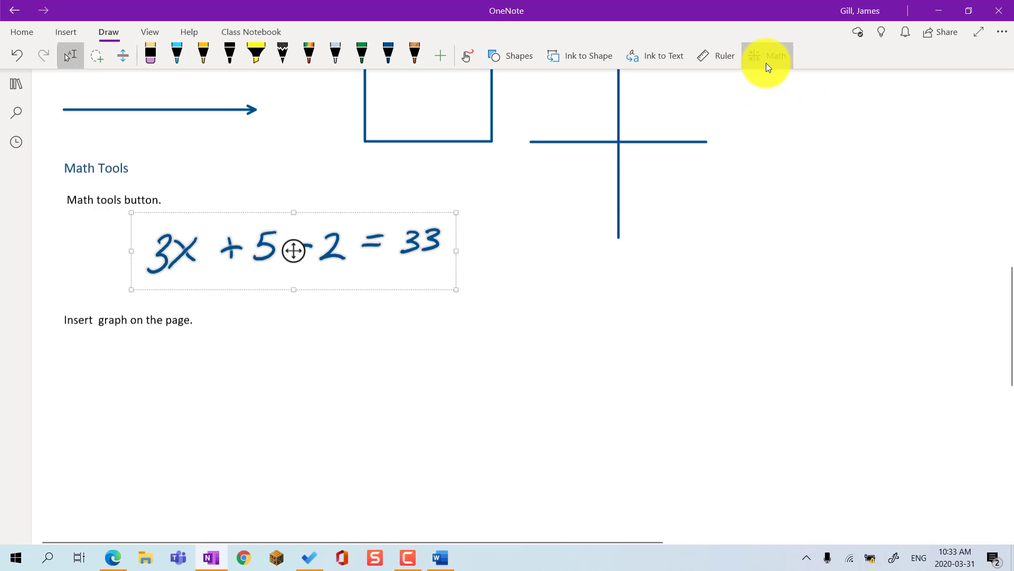
pyautogui.click(767, 55)
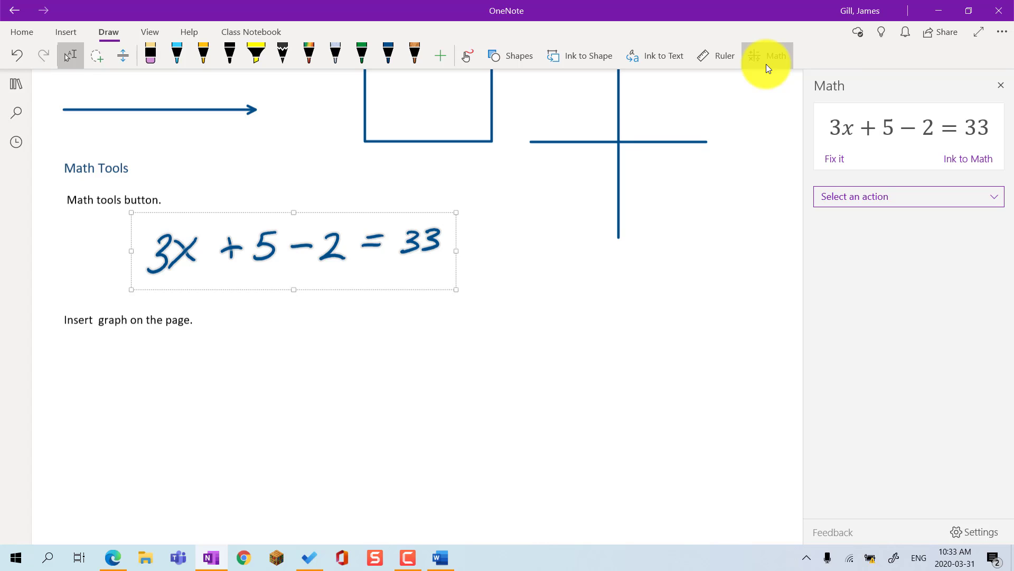
pyautogui.moveTo(850, 160)
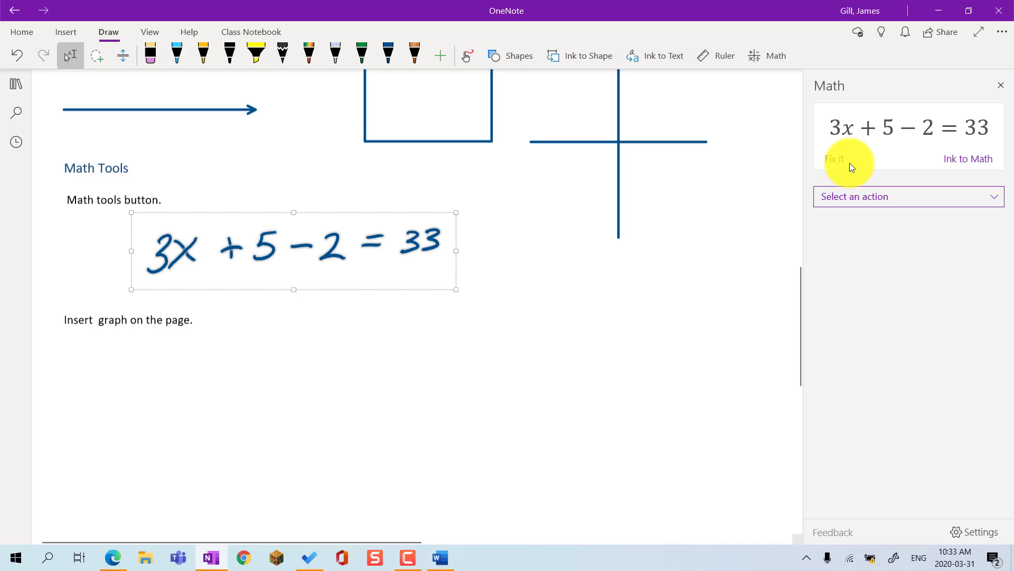
pyautogui.moveTo(844, 162)
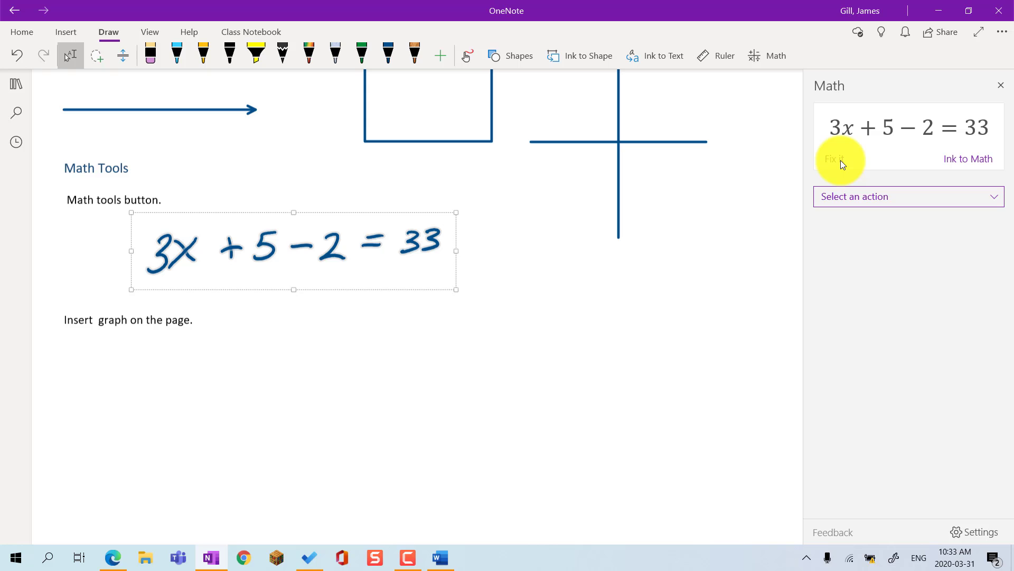
# Correct the recognised equation in the math assistant and convert it to typed math
pyautogui.click(834, 159)
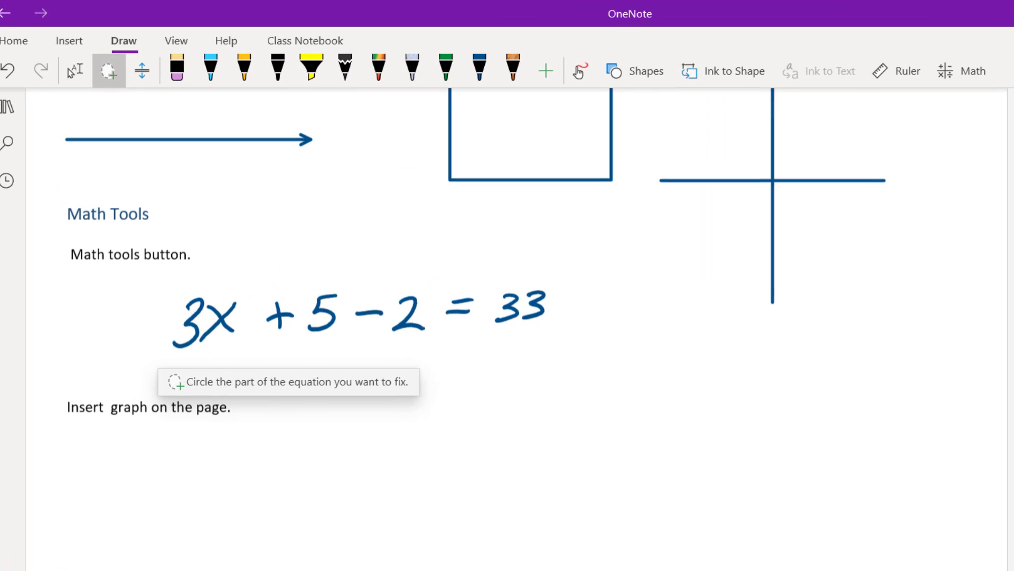
pyautogui.click(210, 322)
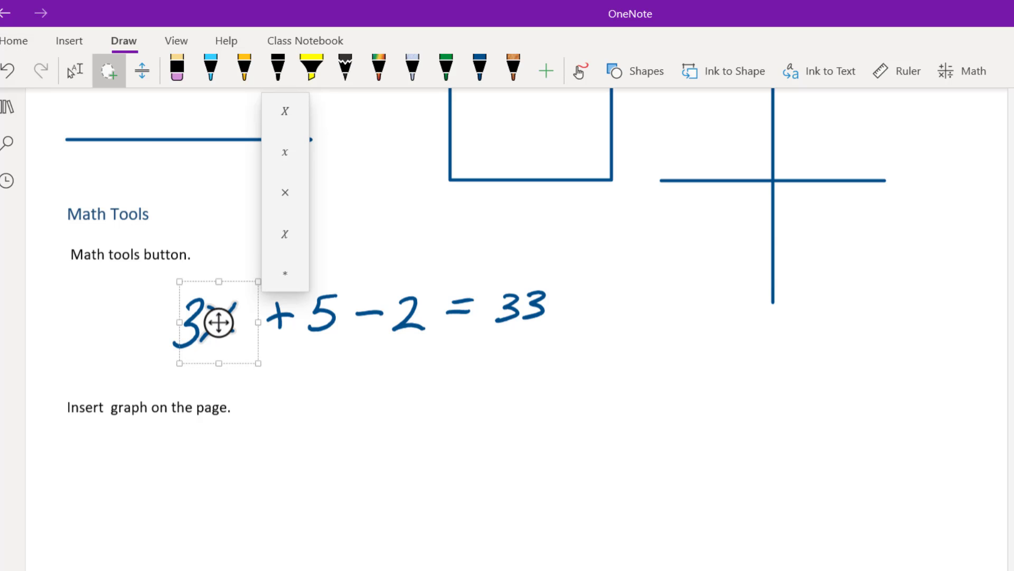
pyautogui.click(964, 70)
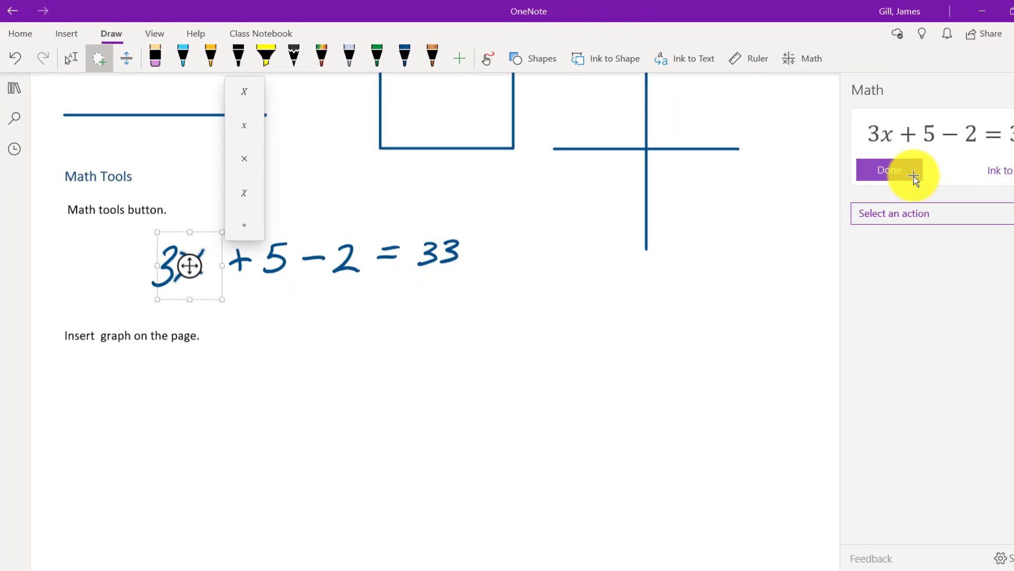
pyautogui.click(889, 169)
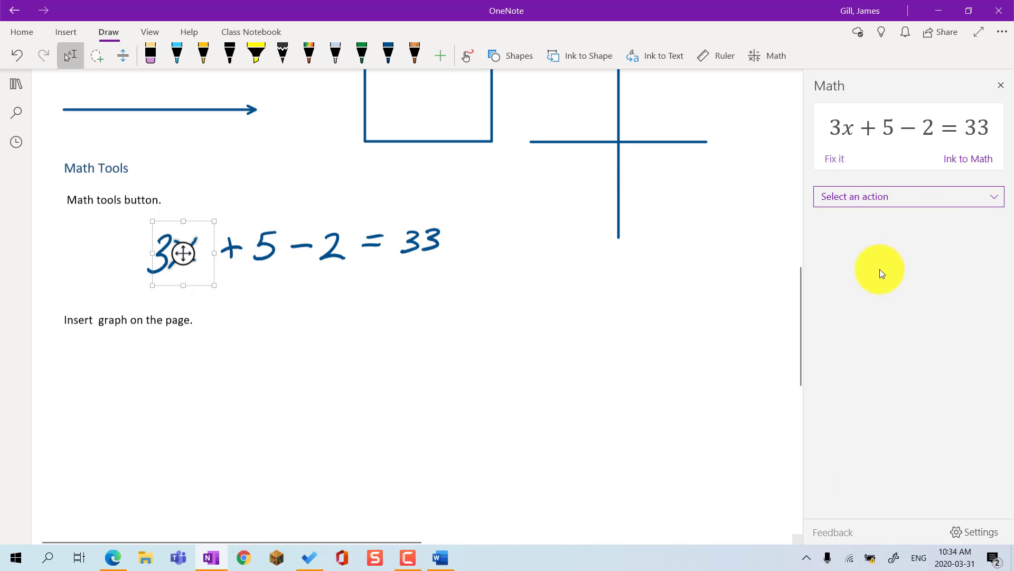
pyautogui.moveTo(905, 168)
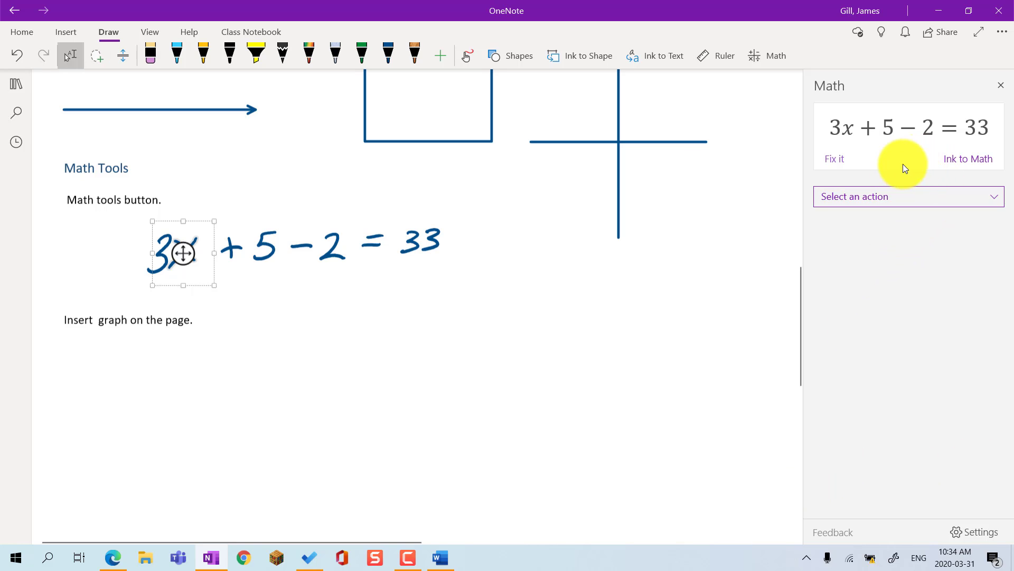
pyautogui.moveTo(968, 158)
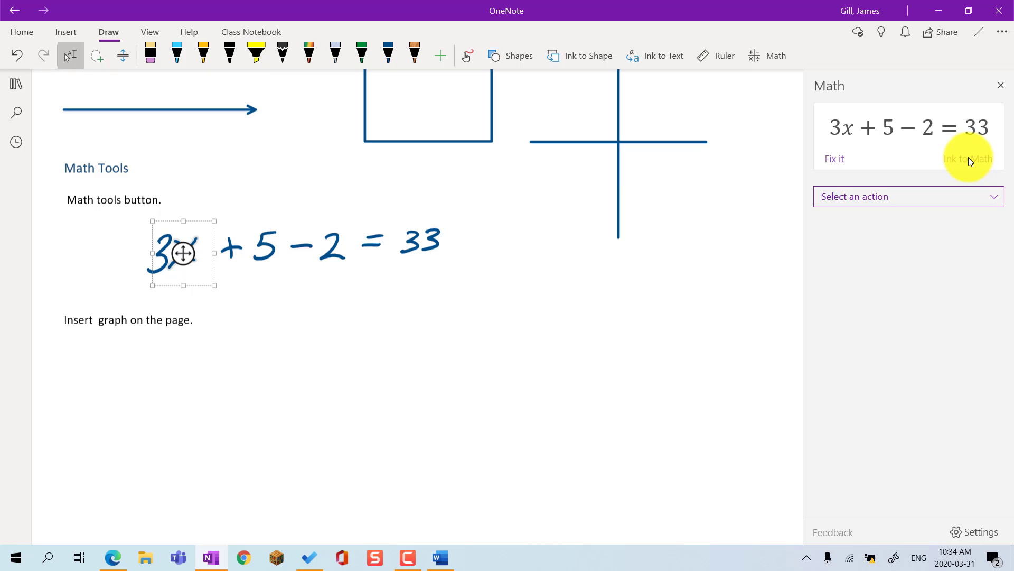
pyautogui.click(968, 158)
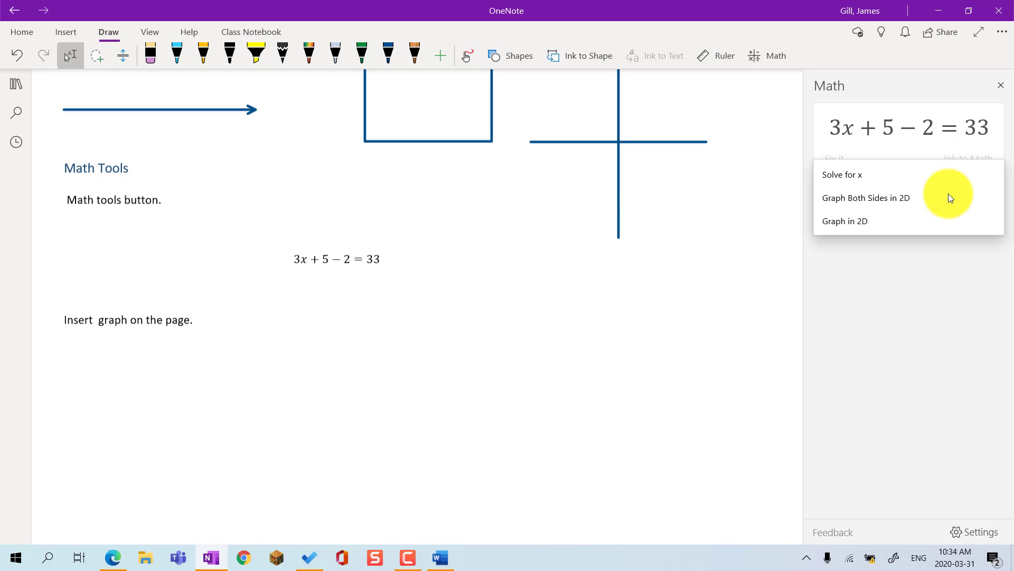
# Insert a 2D graph of both sides of 3x + 5 − 2 = 33 and reposition it
pyautogui.click(866, 197)
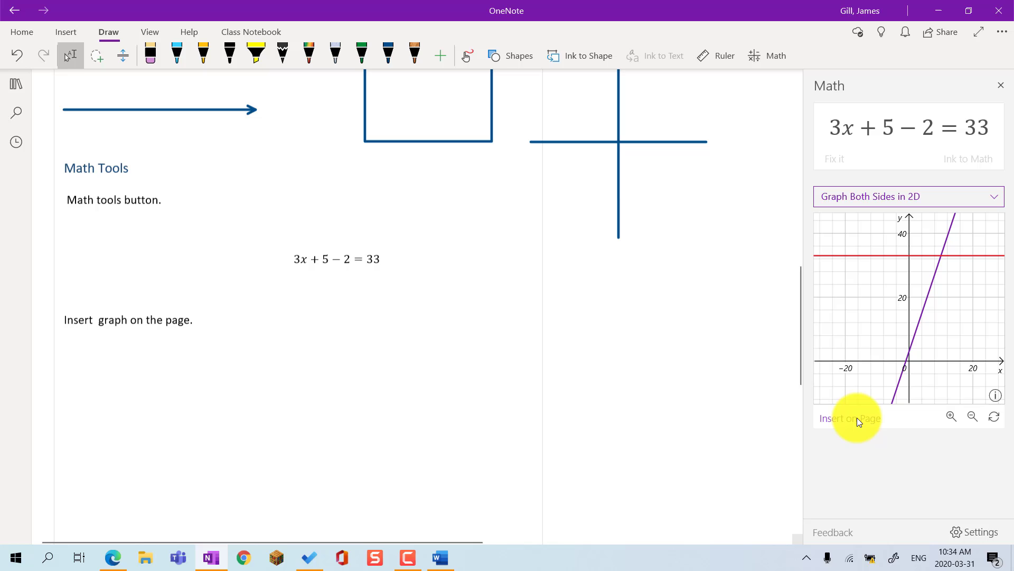
pyautogui.click(850, 417)
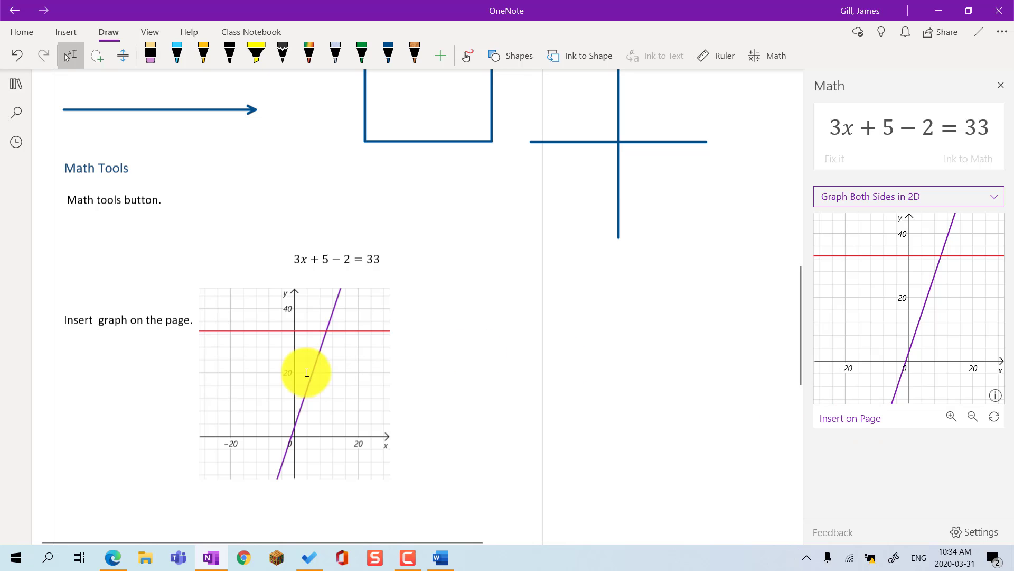
pyautogui.click(294, 381)
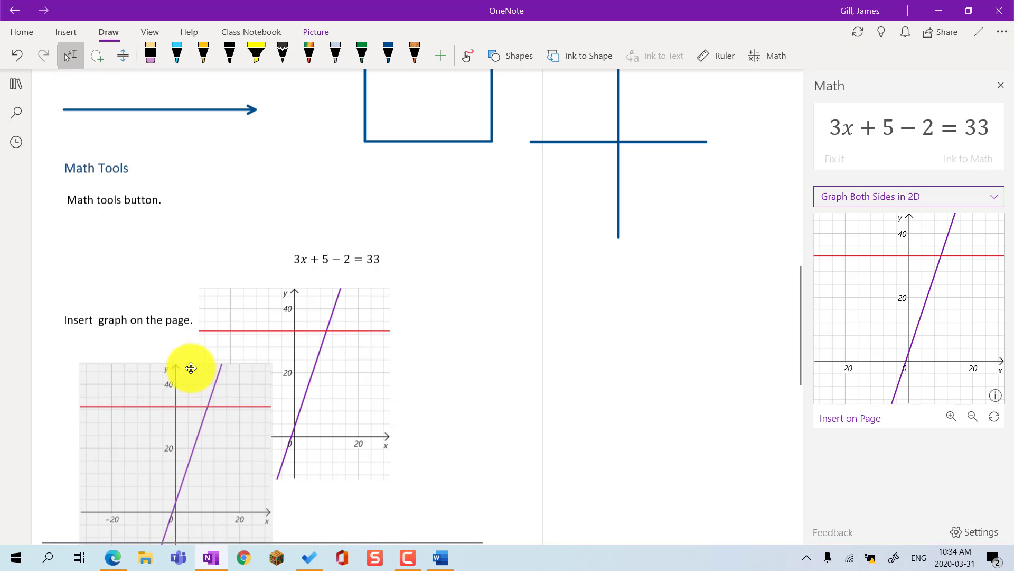
pyautogui.scroll(-3)
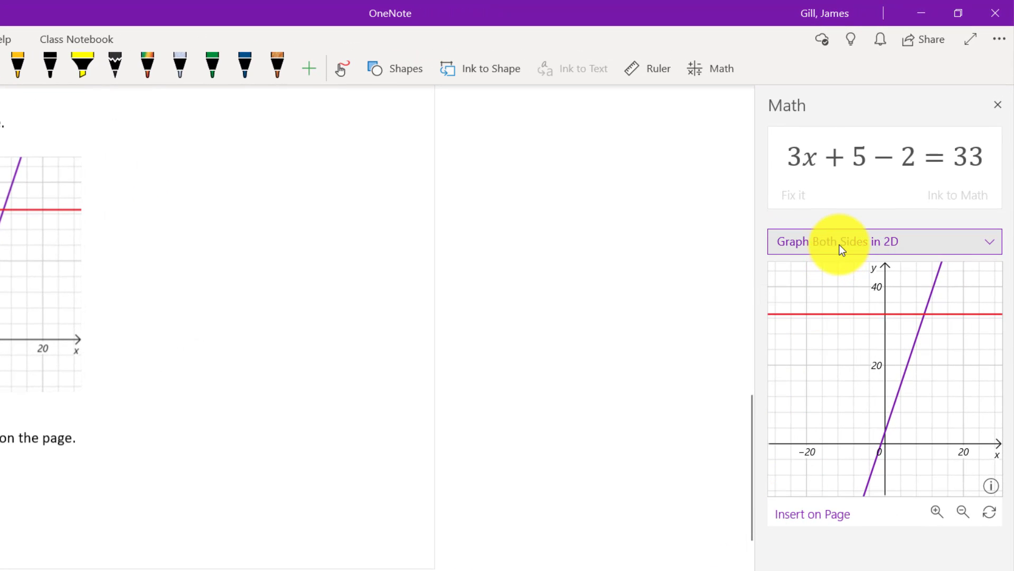
# Solve for x and show the linear-equation solving steps ending at x = 10
pyautogui.click(883, 241)
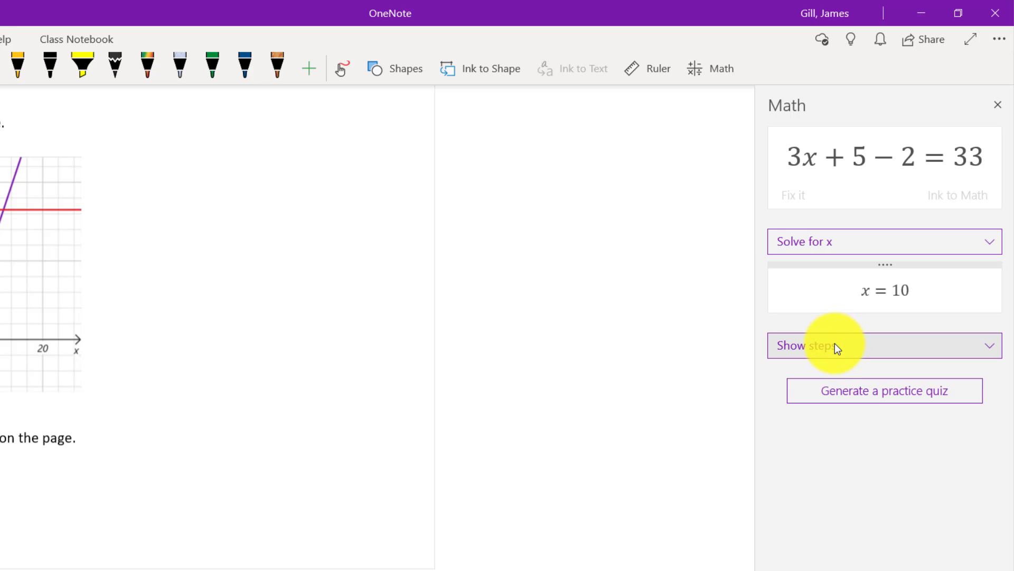
pyautogui.click(884, 345)
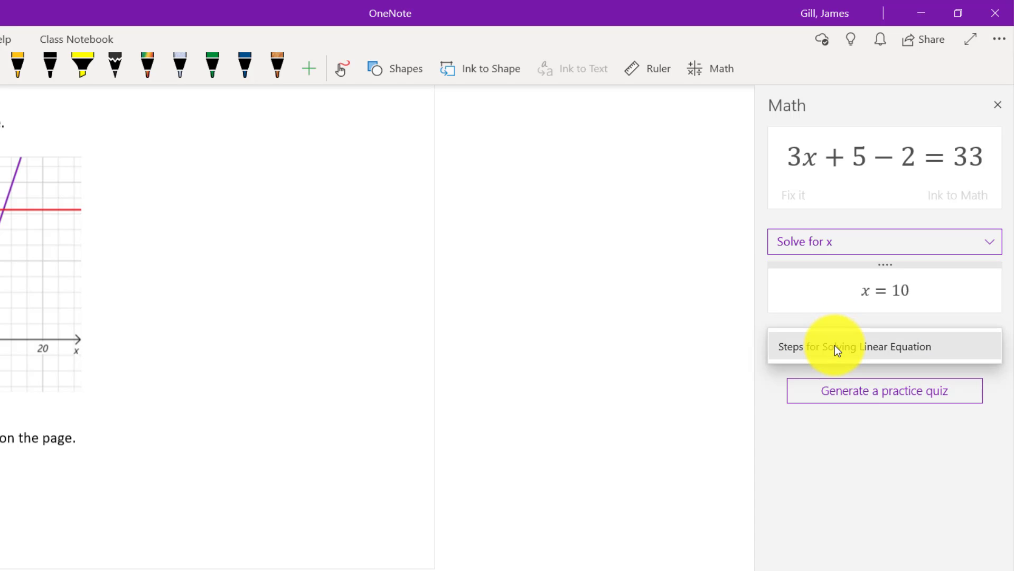
pyautogui.click(884, 345)
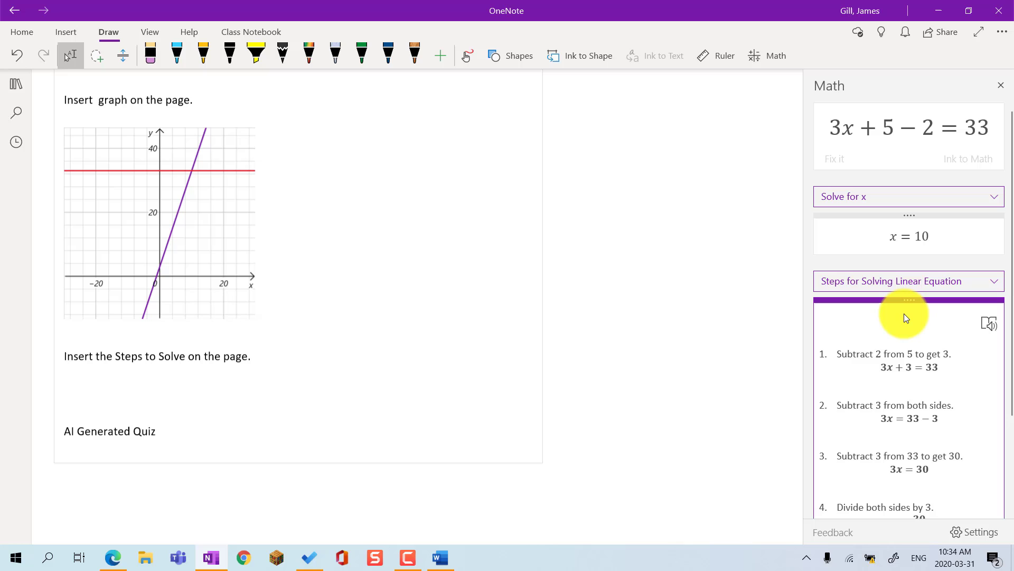
pyautogui.moveTo(909, 303)
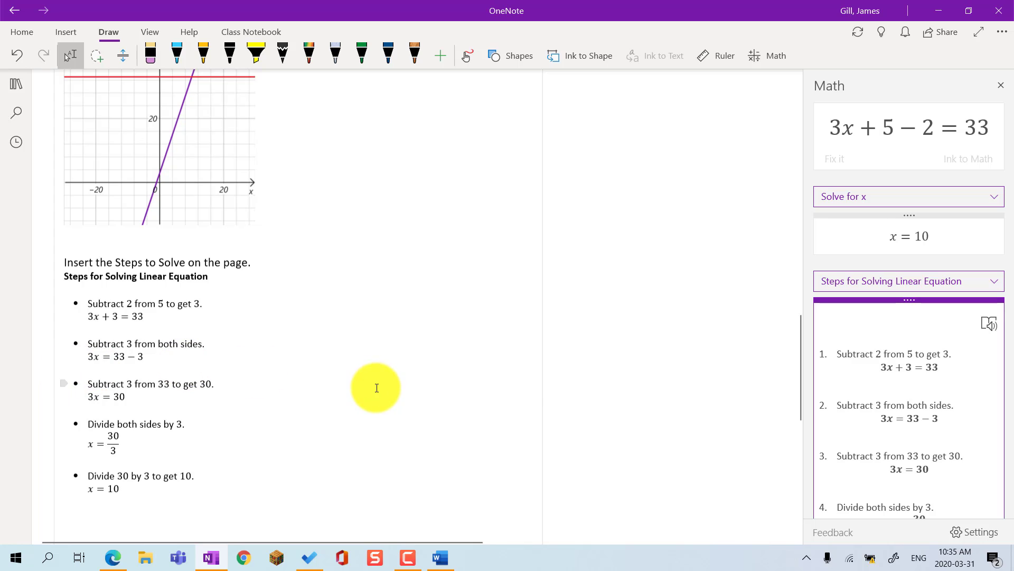
pyautogui.moveTo(988, 323)
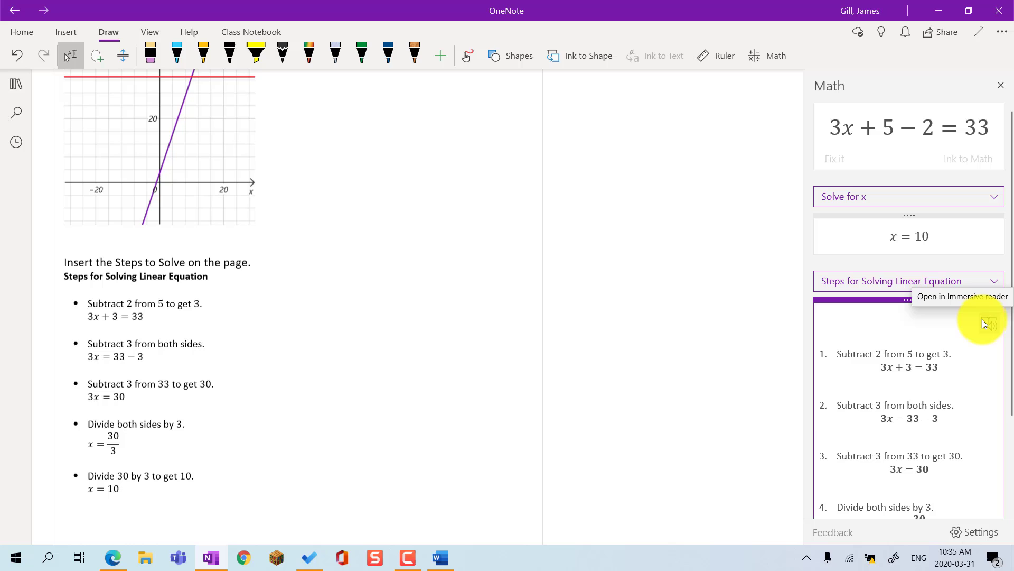
pyautogui.scroll(-3)
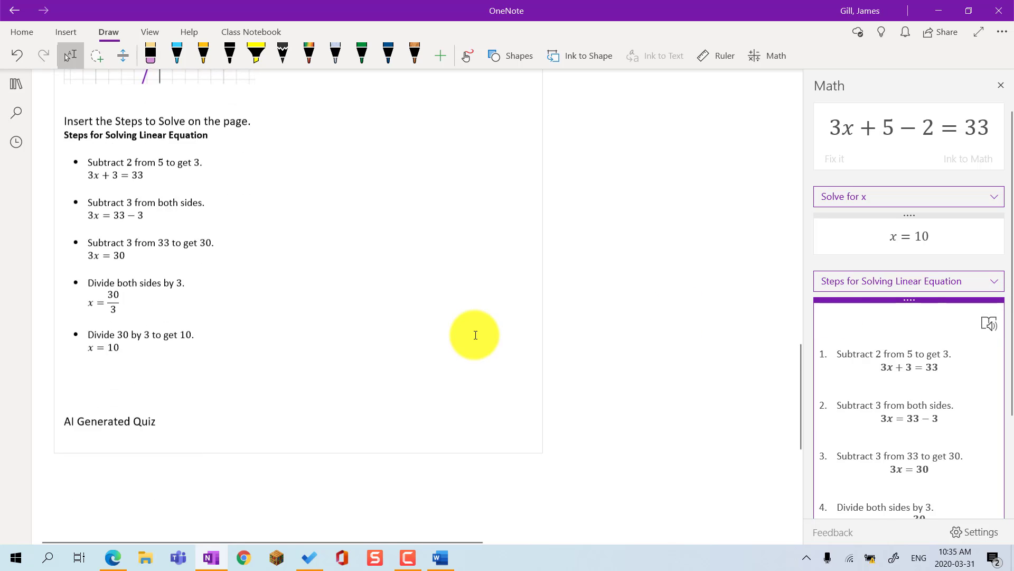
# Generate a five-question Forms practice quiz under the AI Generated Quiz heading
pyautogui.scroll(-3)
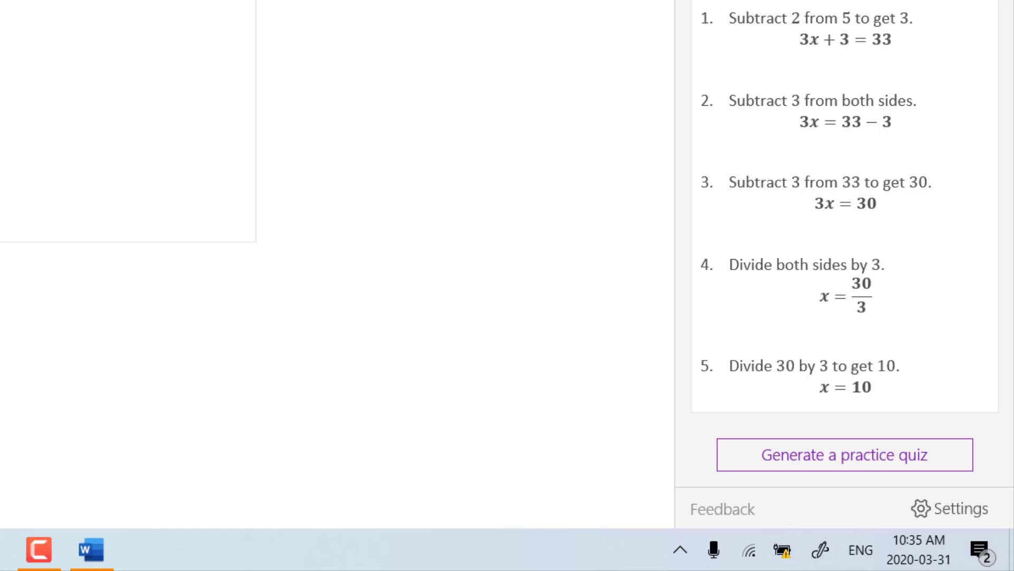
pyautogui.moveTo(756, 533)
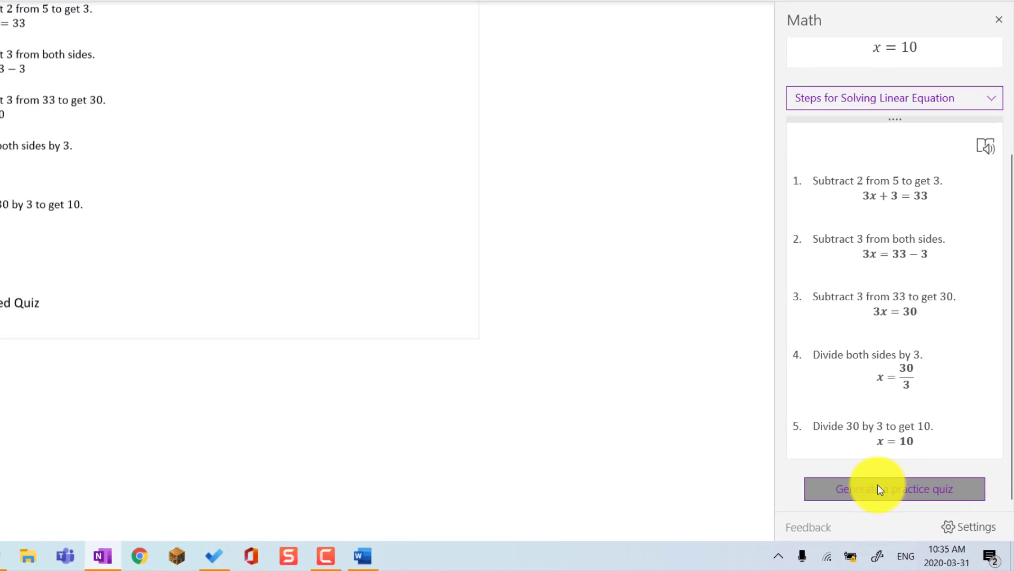
pyautogui.click(894, 488)
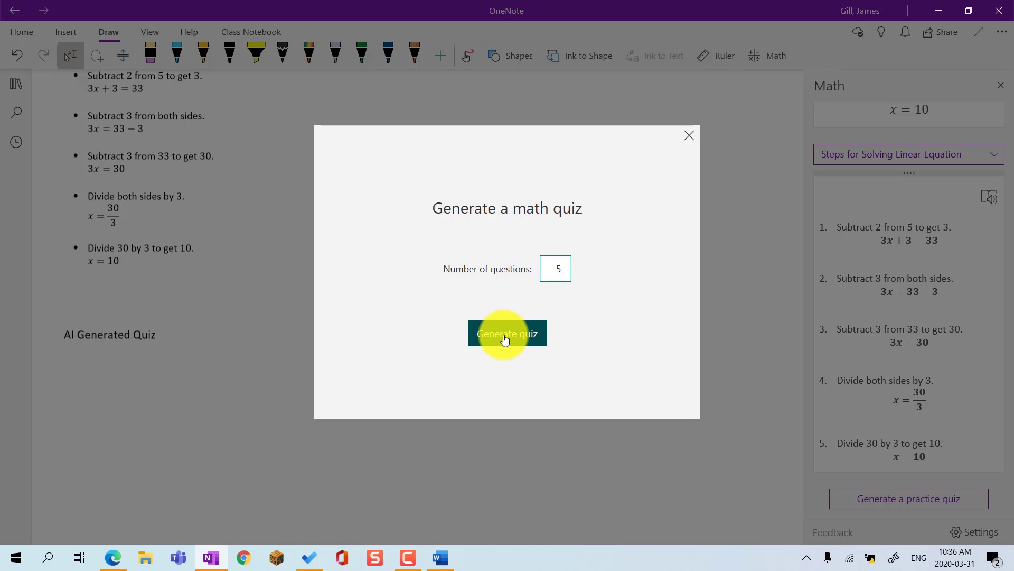
pyautogui.click(508, 333)
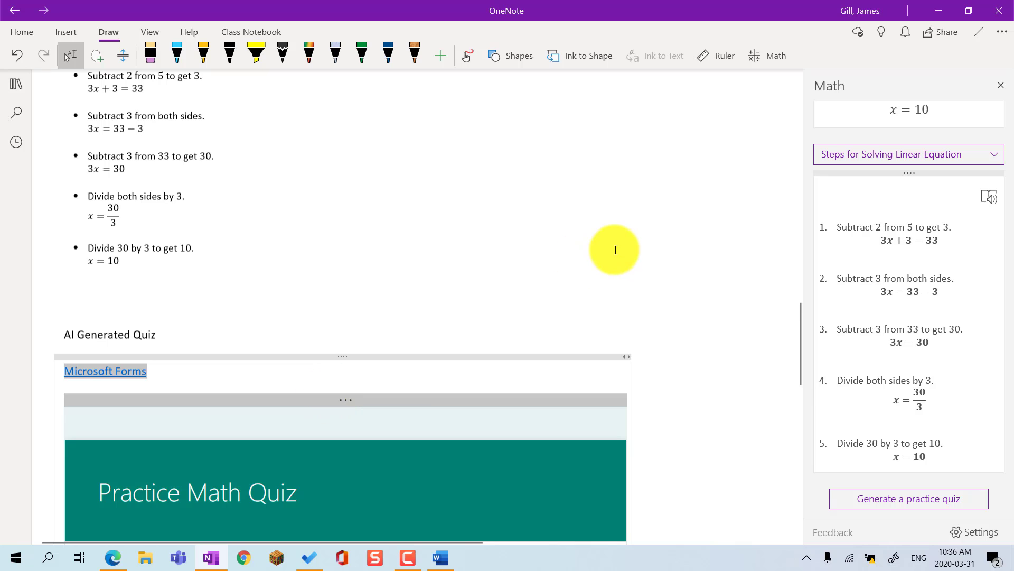
# Scroll through the embedded multiple-choice quiz, then bring up the Class Notebook tools
pyautogui.scroll(-3)
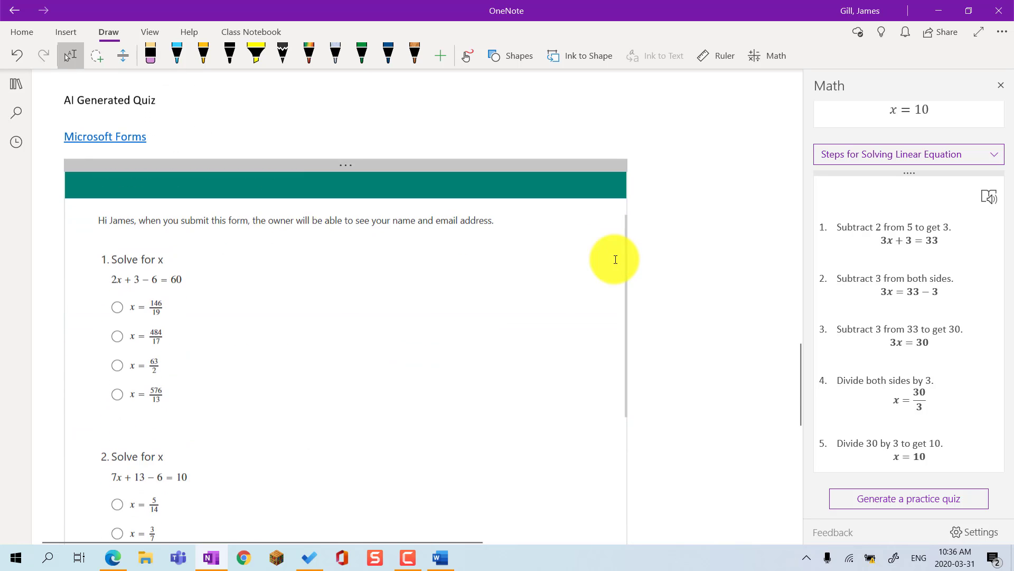
pyautogui.scroll(-3)
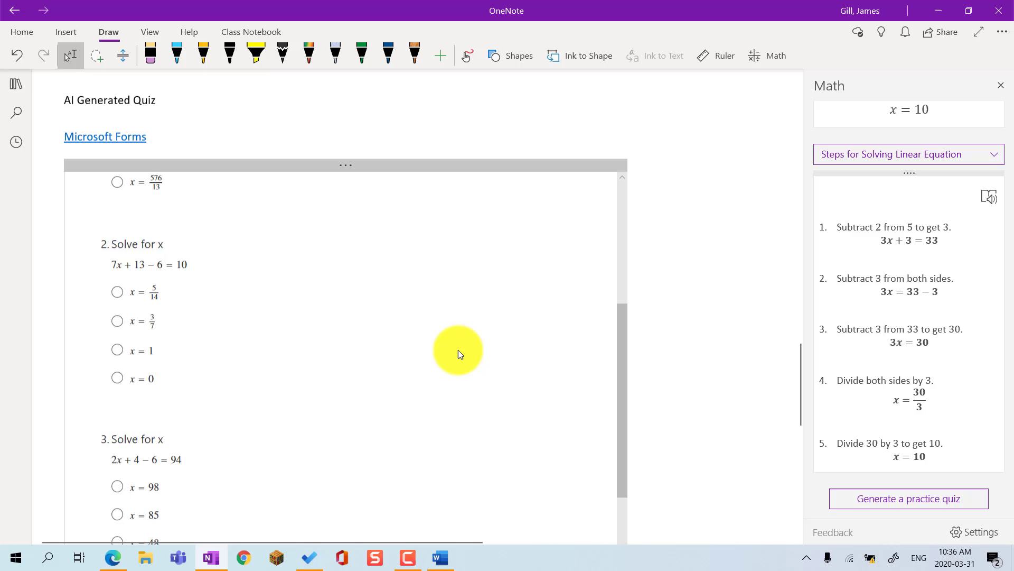
pyautogui.scroll(3)
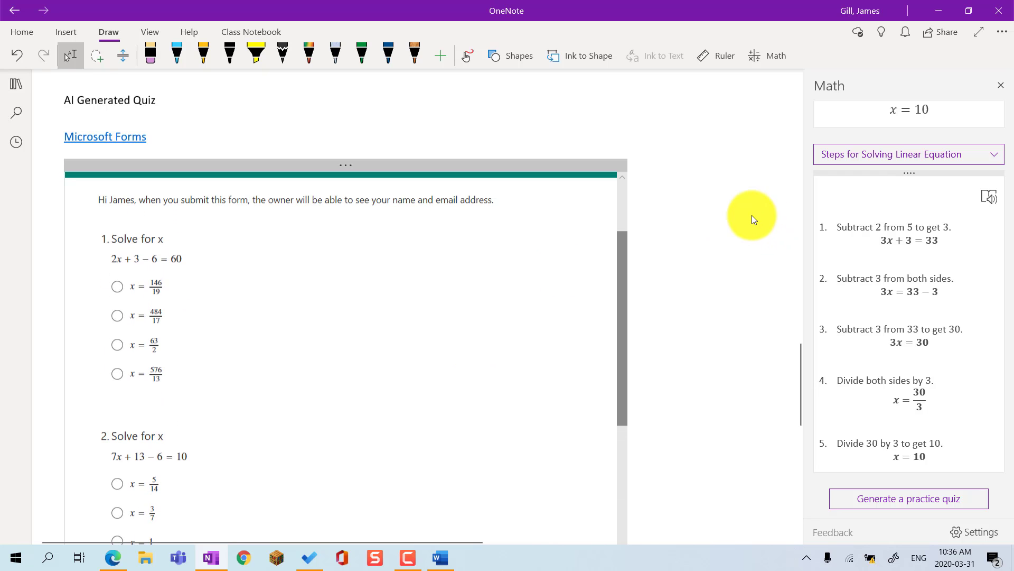
pyautogui.scroll(3)
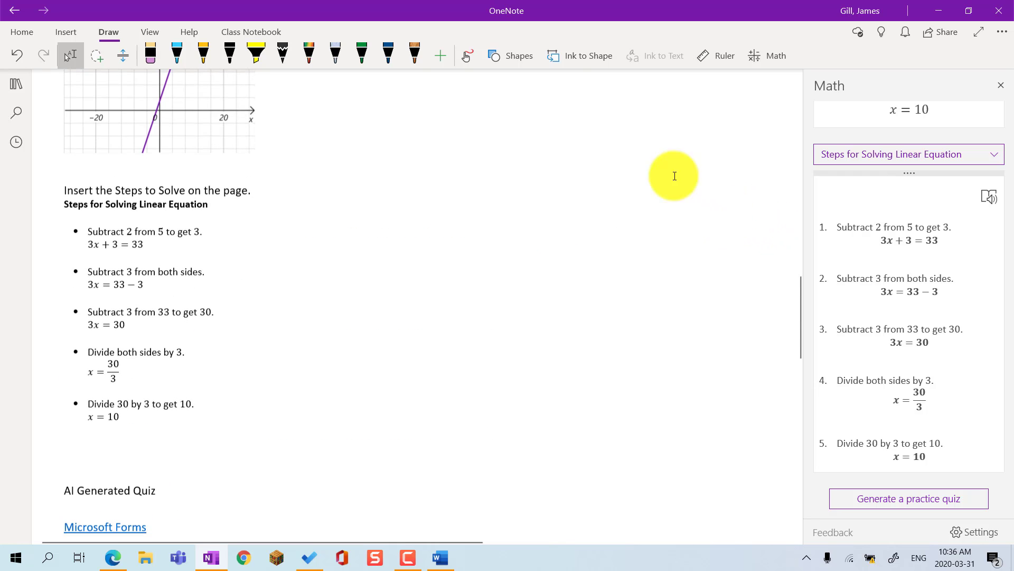
pyautogui.click(251, 32)
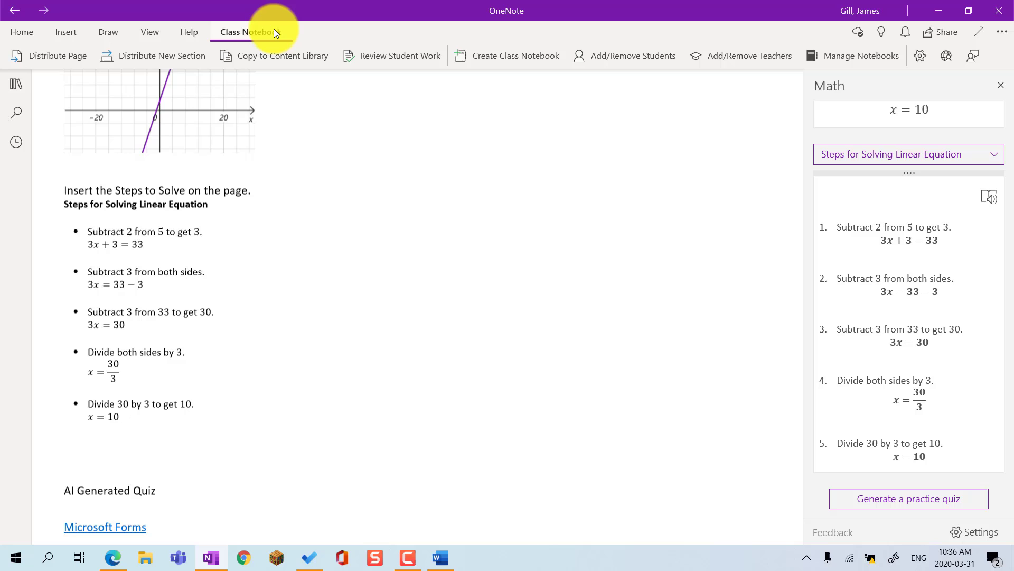
pyautogui.moveTo(170, 47)
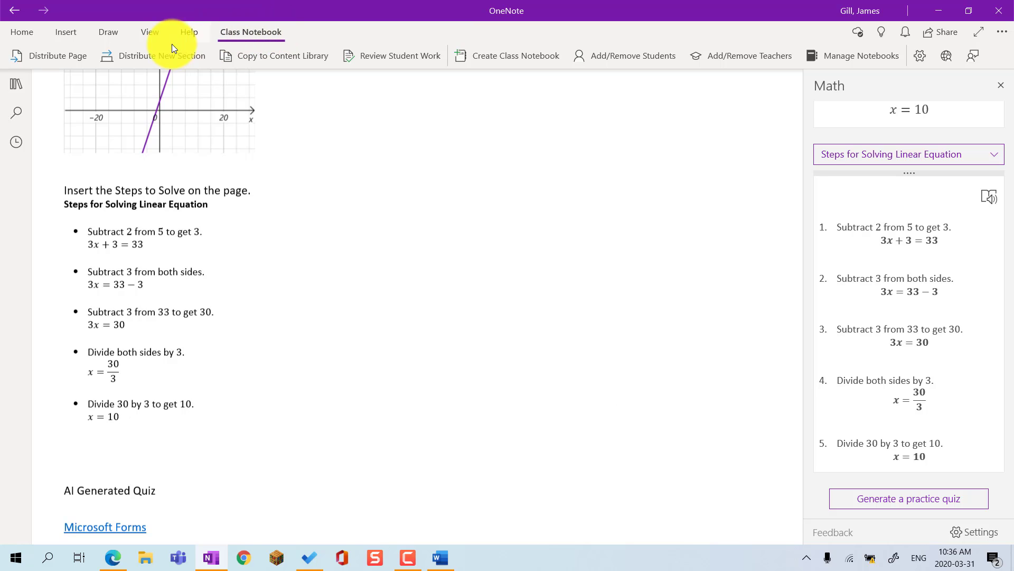
pyautogui.click(50, 55)
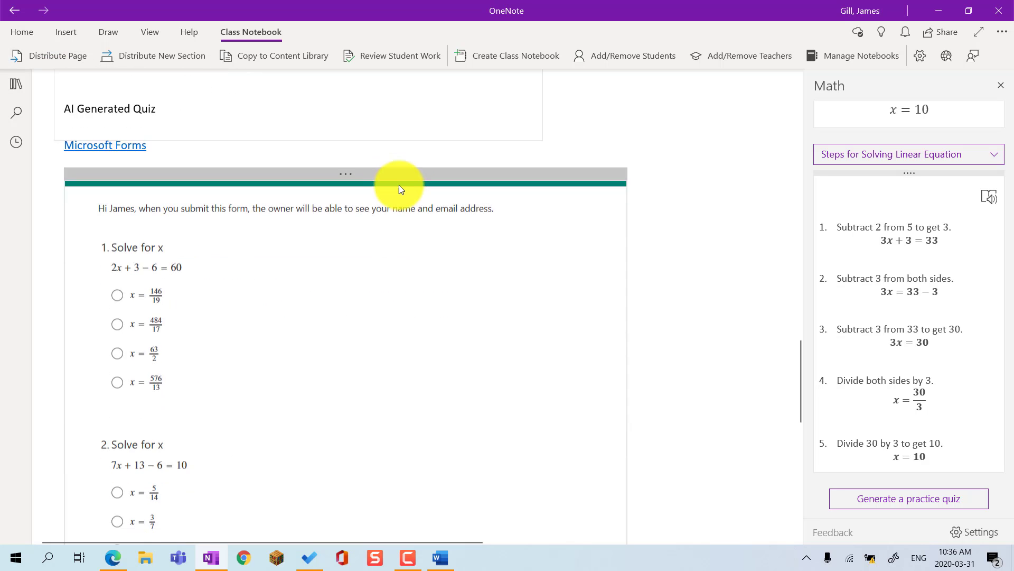
pyautogui.scroll(-3)
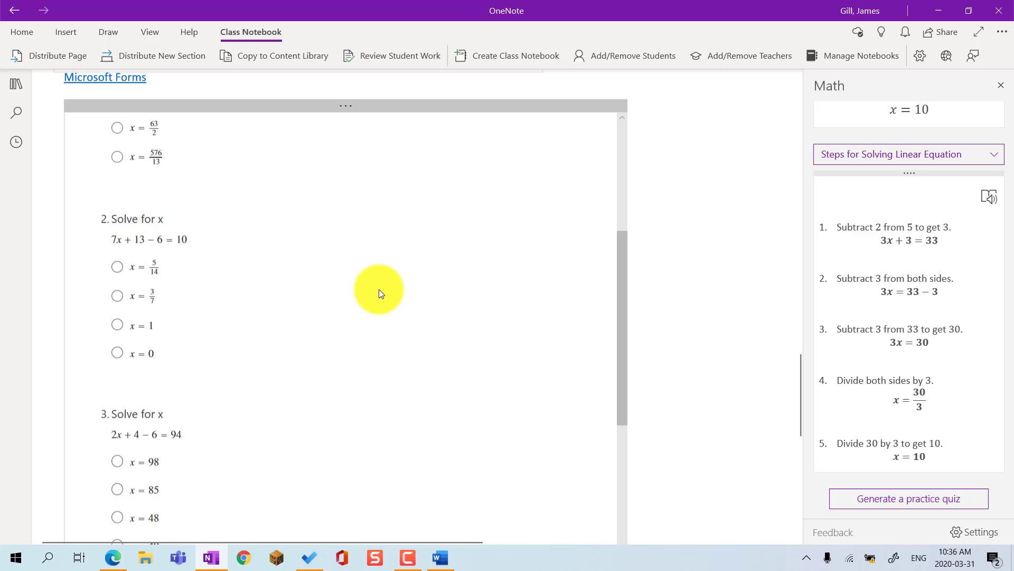
pyautogui.scroll(-3)
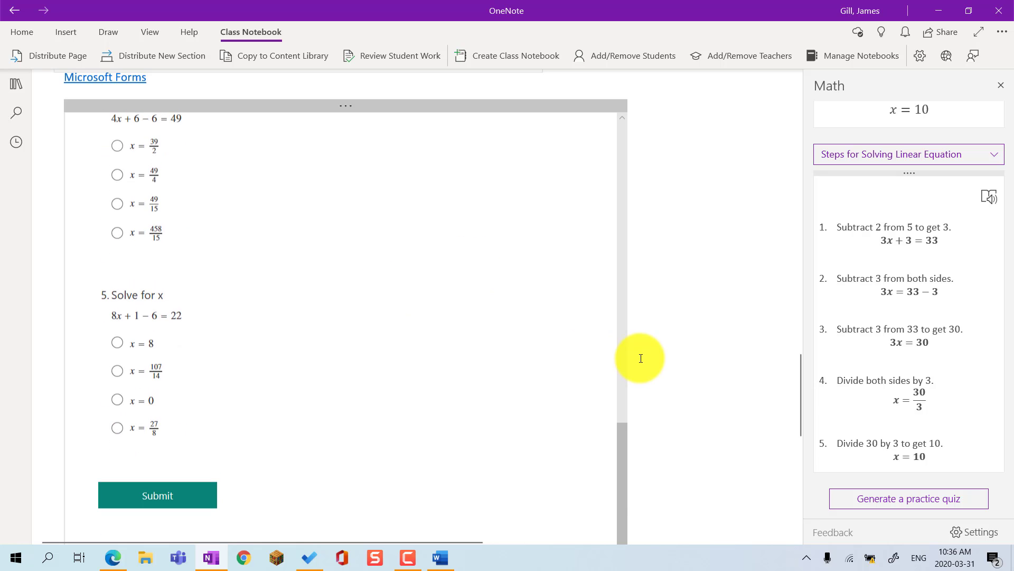
pyautogui.moveTo(749, 325)
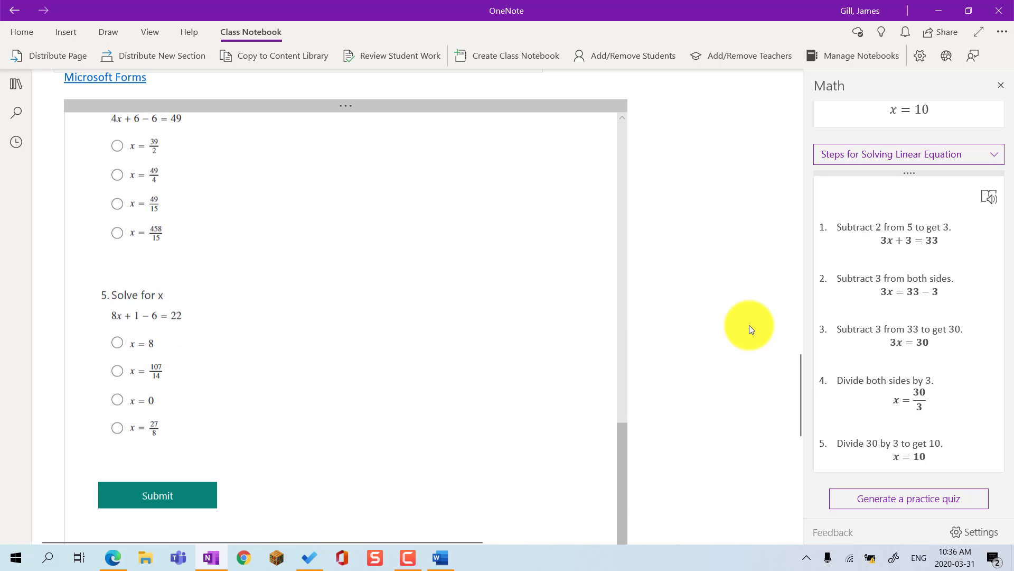
pyautogui.scroll(-3)
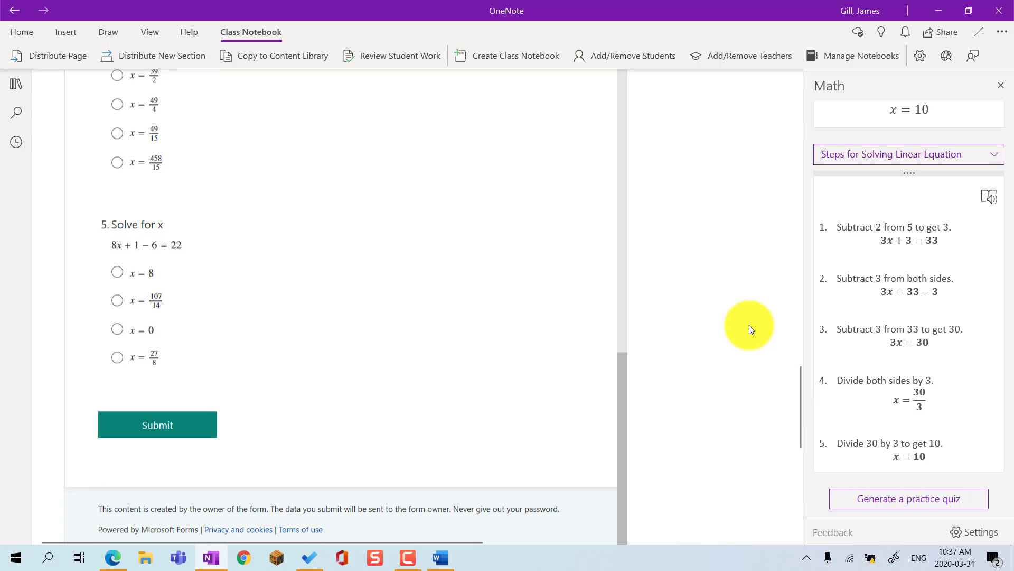